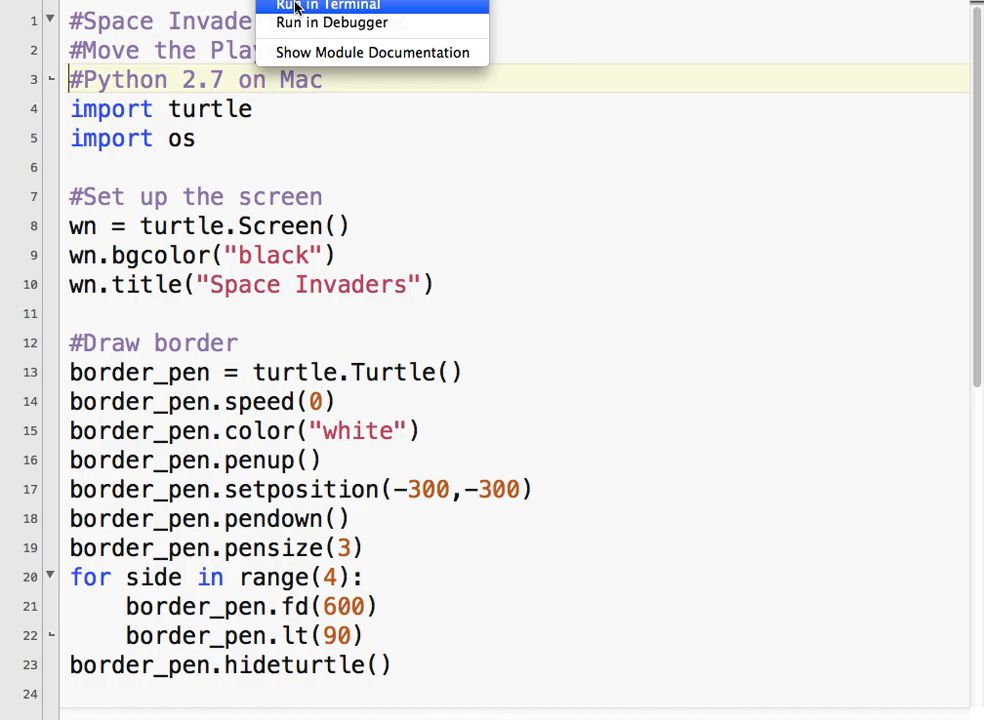
# - Launch the game, then scroll the script down to the player-turtle setup code
pyautogui.click(324, 6)
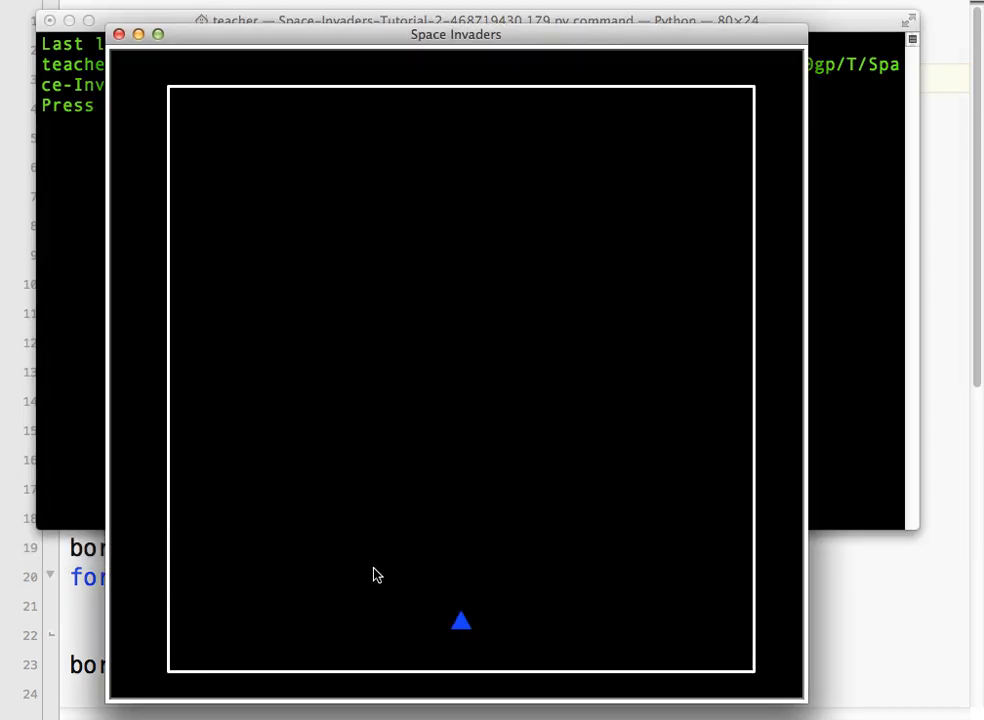
pyautogui.moveTo(701, 233)
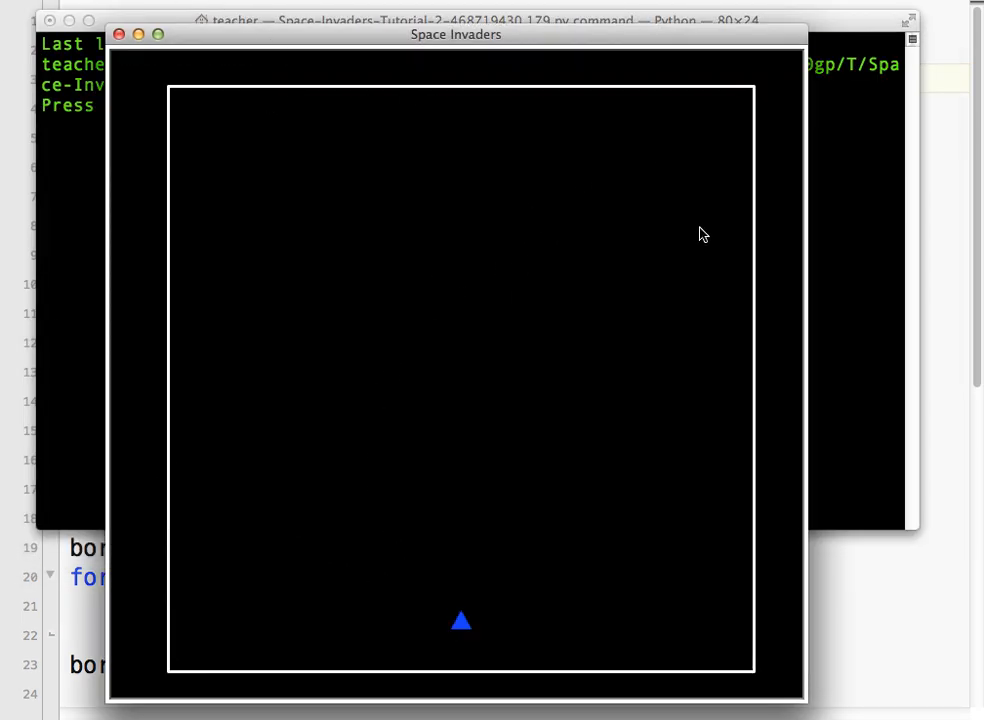
pyautogui.moveTo(315, 644)
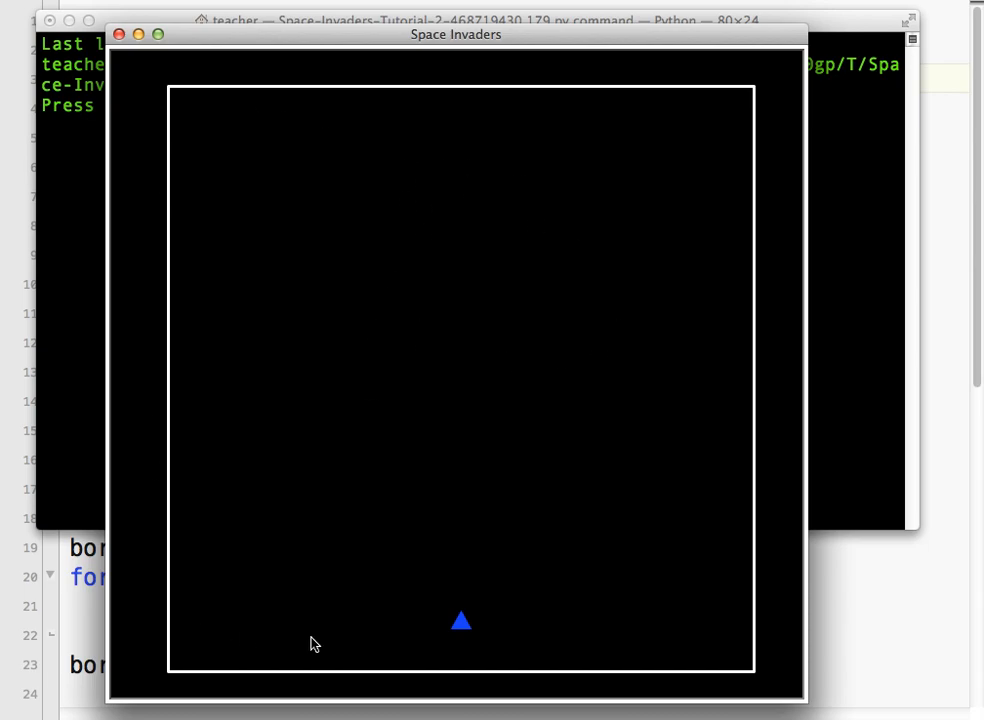
pyautogui.moveTo(431, 207)
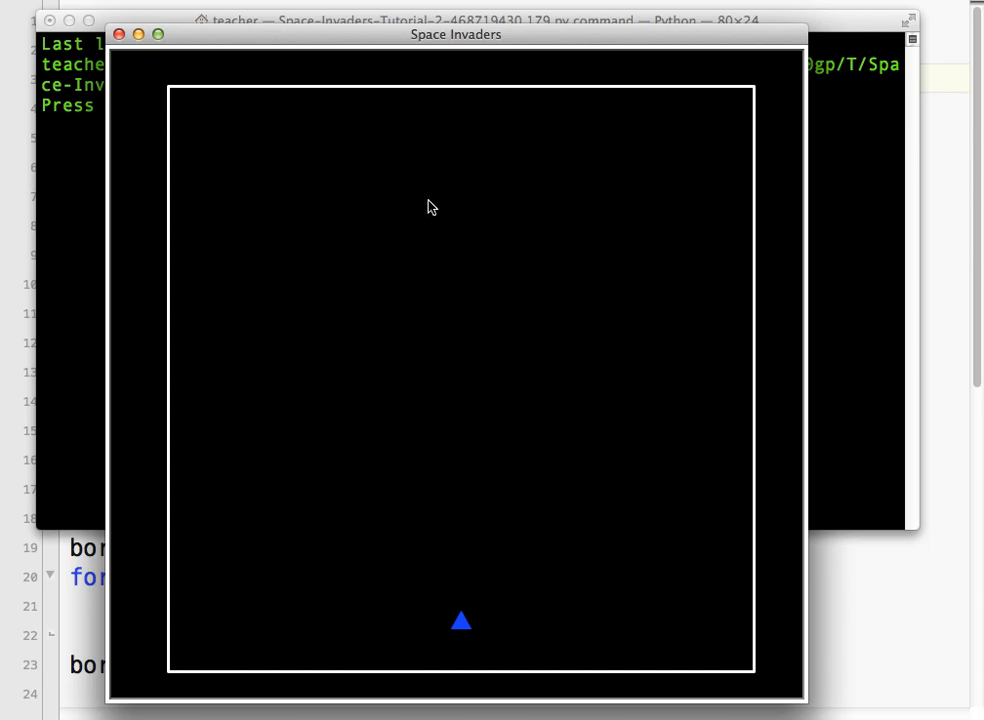
pyautogui.moveTo(480, 553)
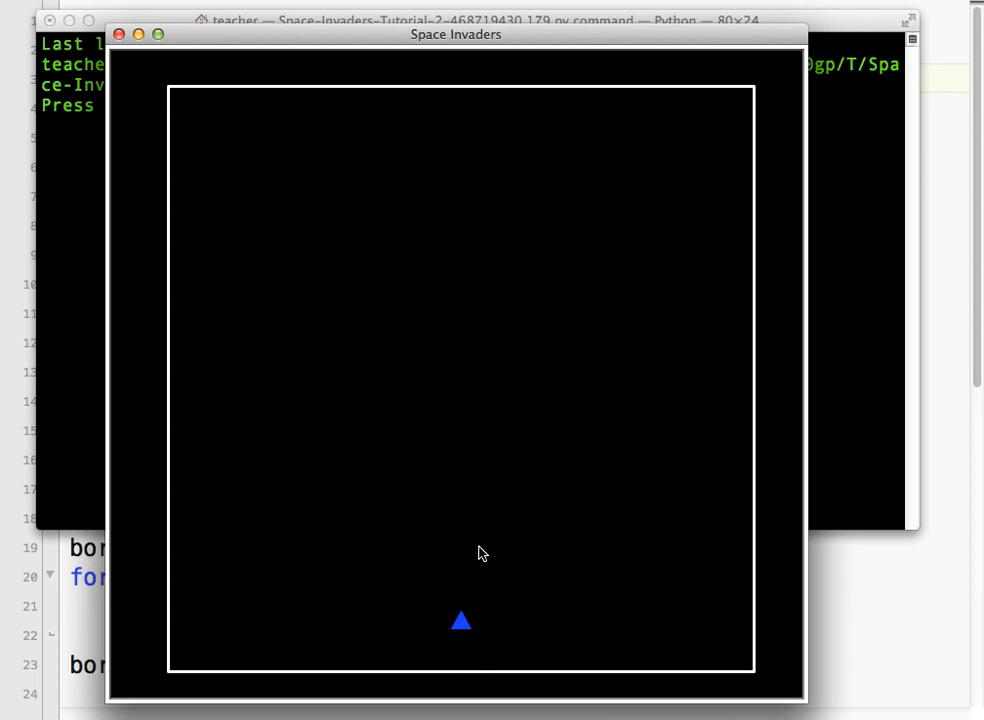
pyautogui.moveTo(446, 613)
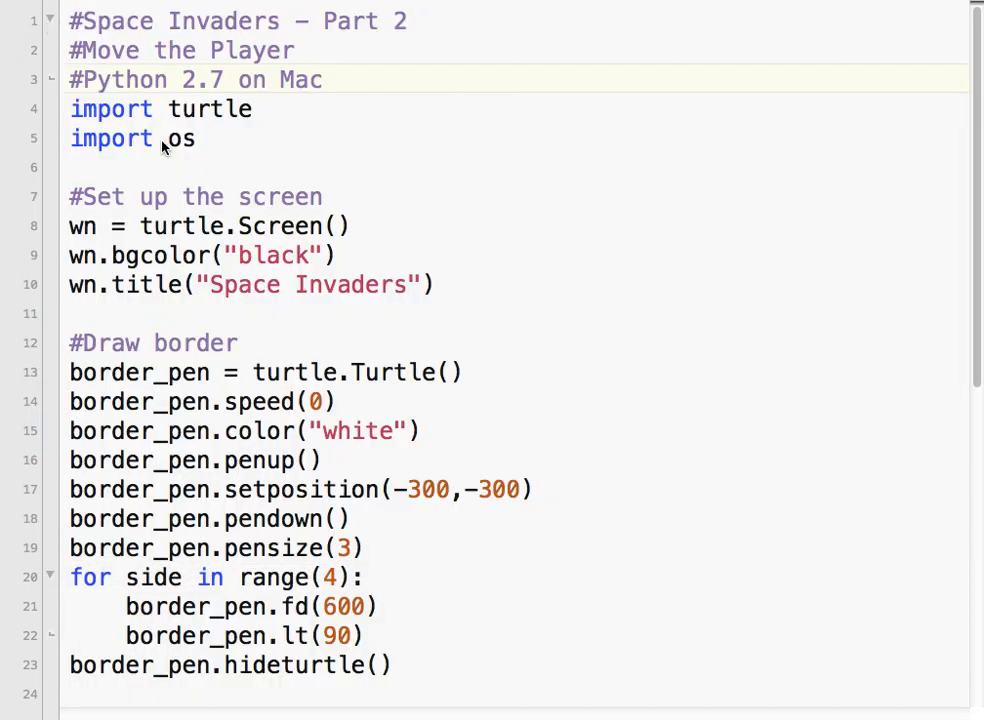
pyautogui.scroll(-3)
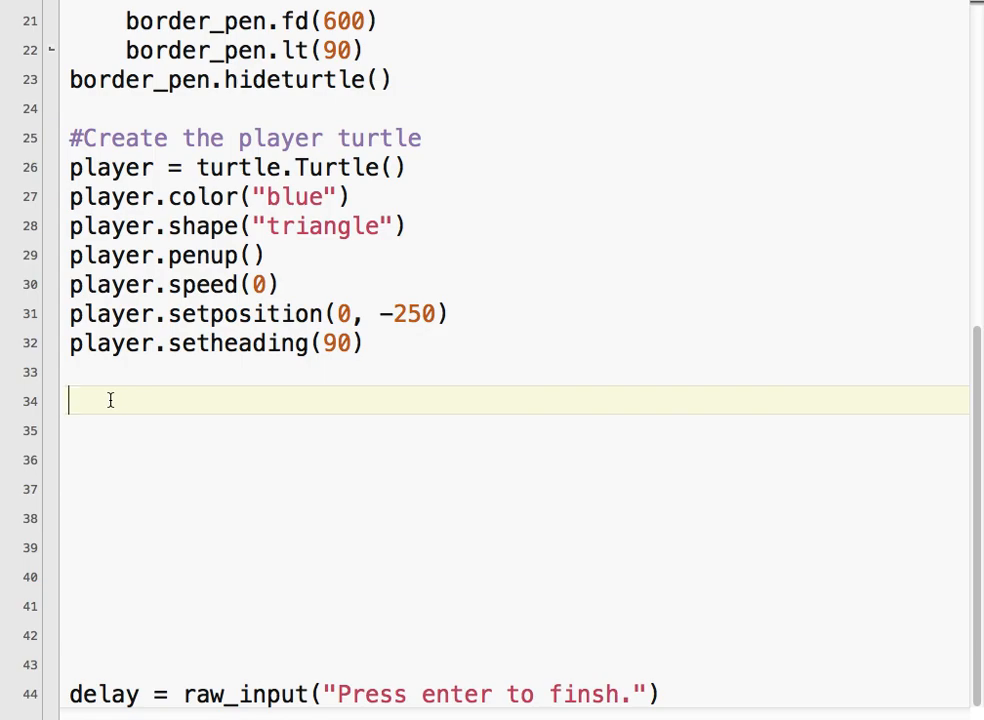
# - Add the line playerspeed = 15 below the player-turtle block, correcting the typo
pyautogui.write('p')
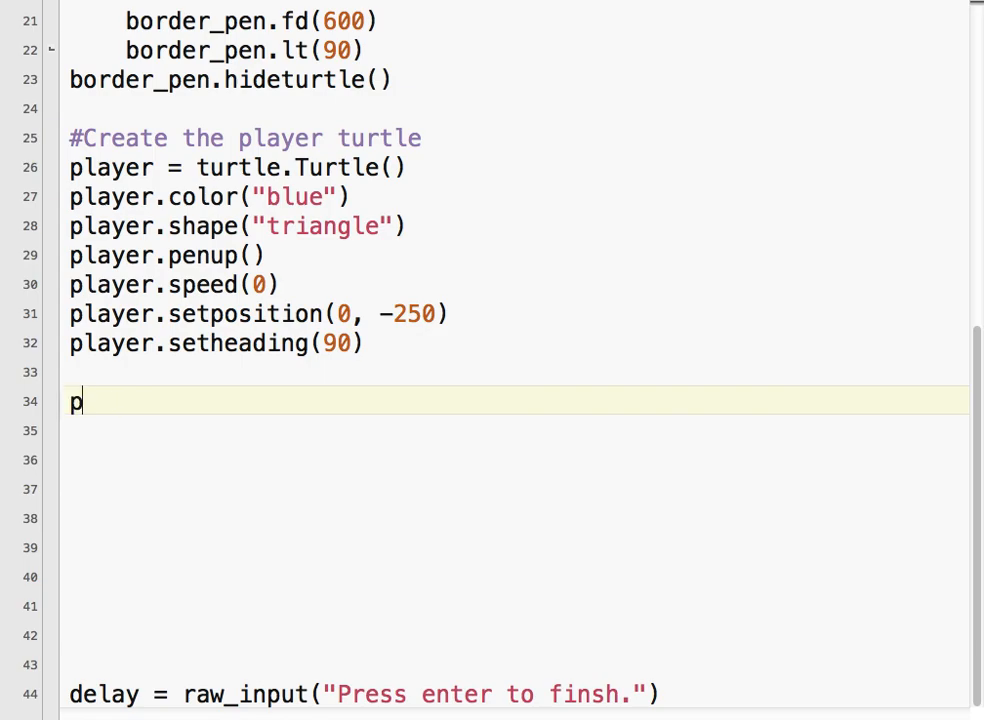
pyautogui.write('layerspped')
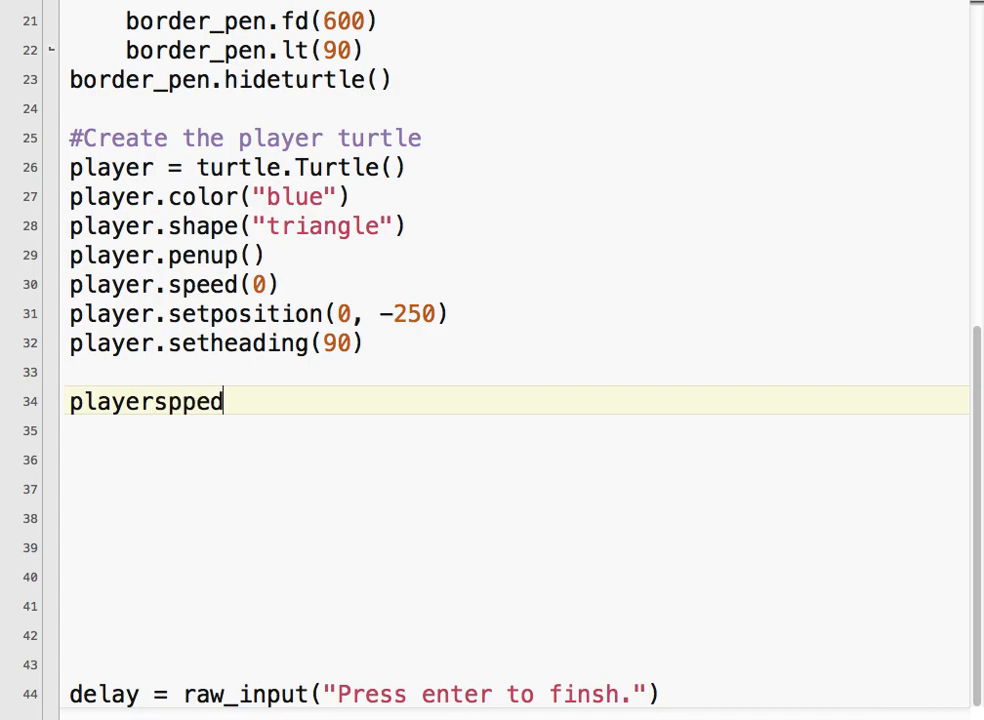
pyautogui.write('eed = 15')
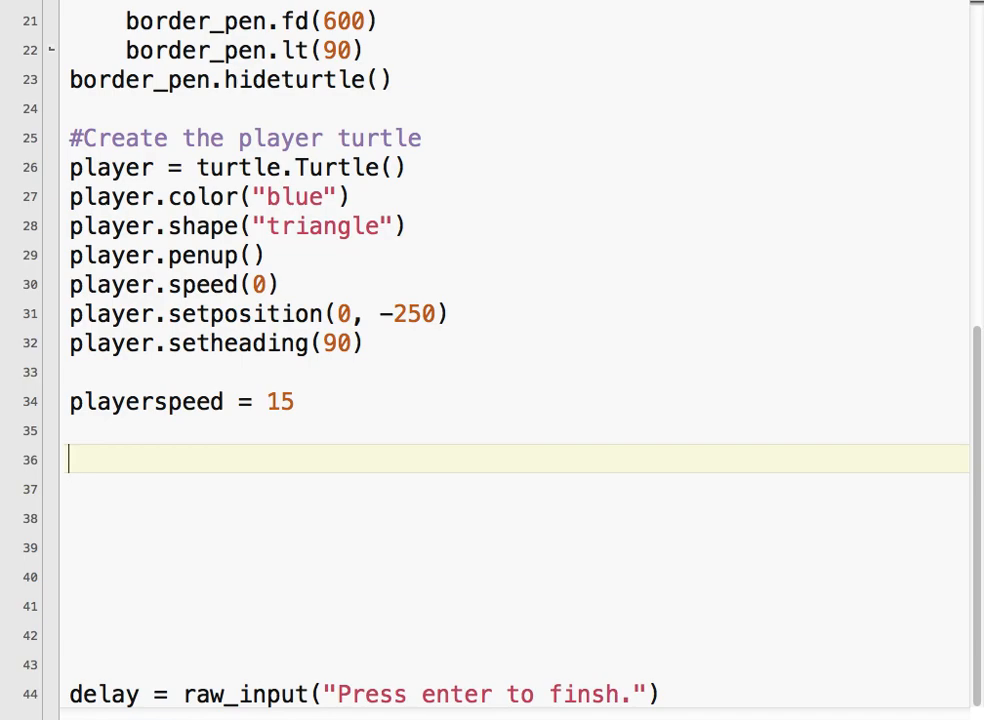
# - Add the comment '#Move the player left and right' followed by a def move_left(): header
pyautogui.write('#')
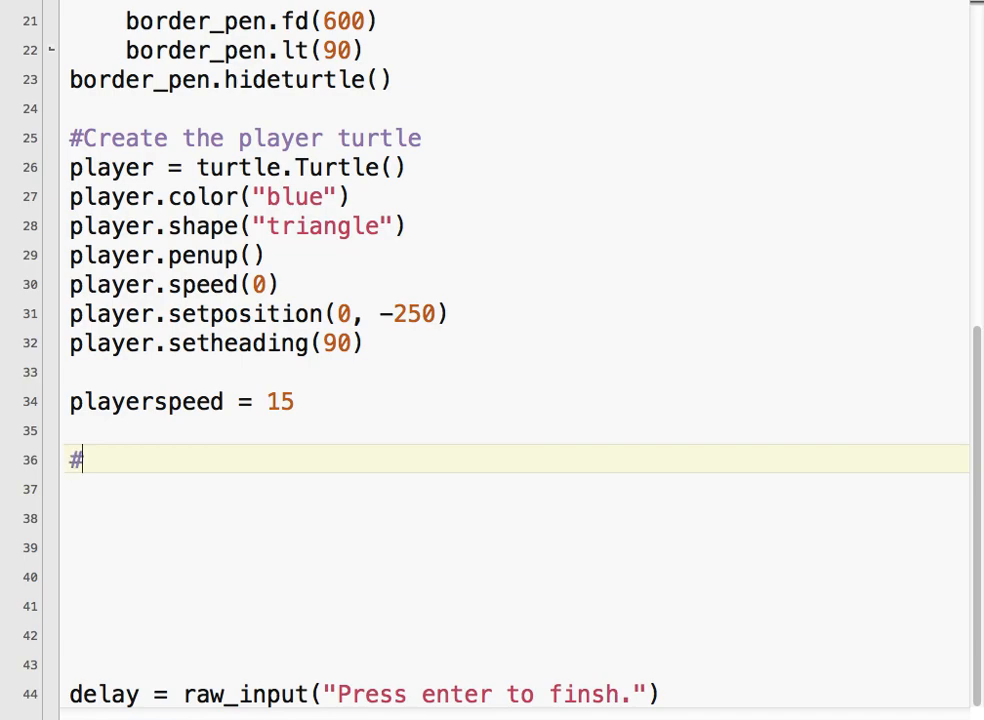
pyautogui.write('Move the player left and right')
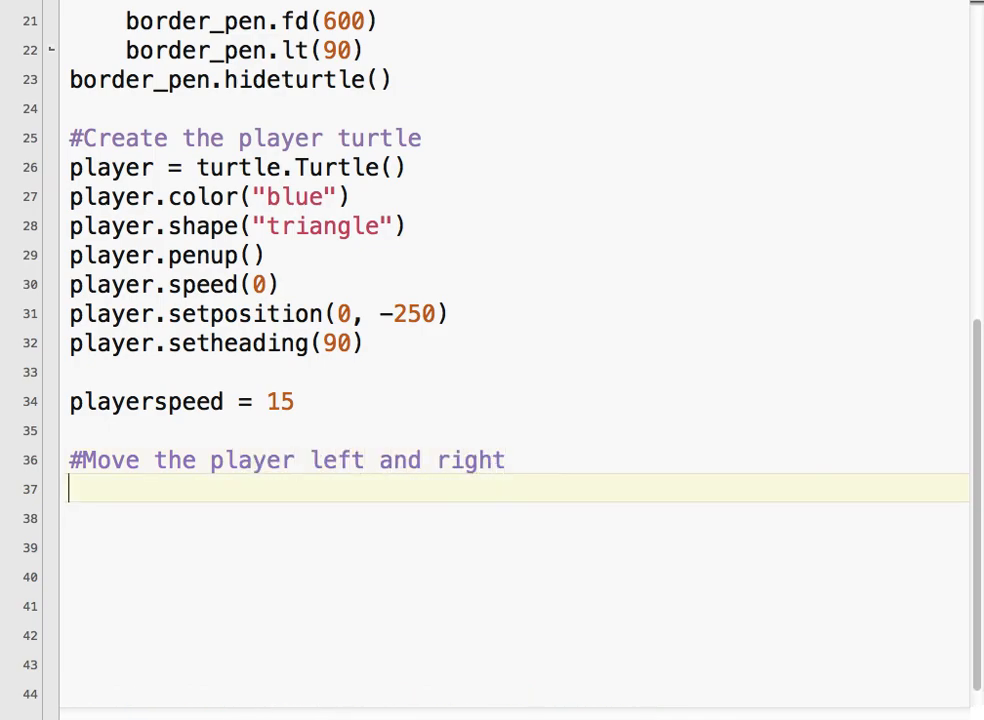
pyautogui.write('def')
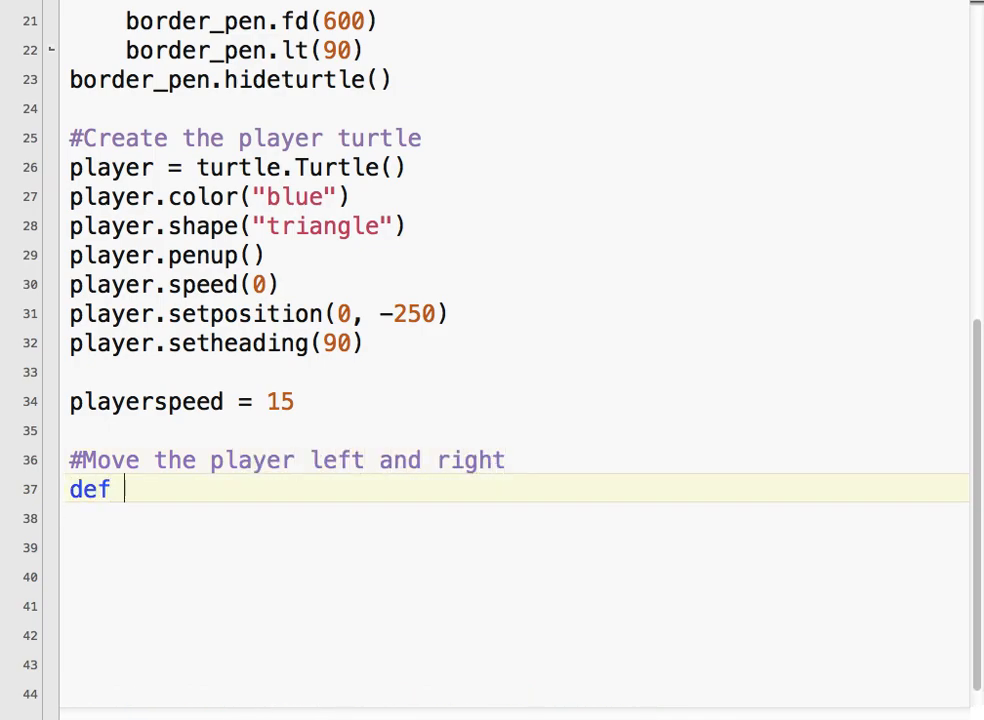
pyautogui.write('move_left()')
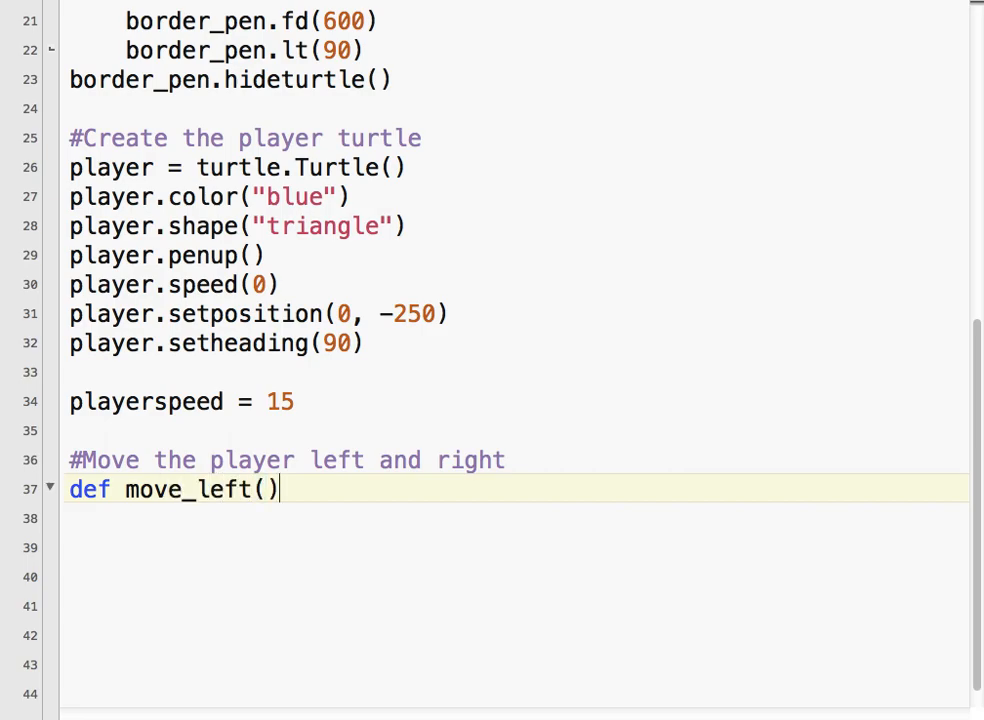
pyautogui.write(':')
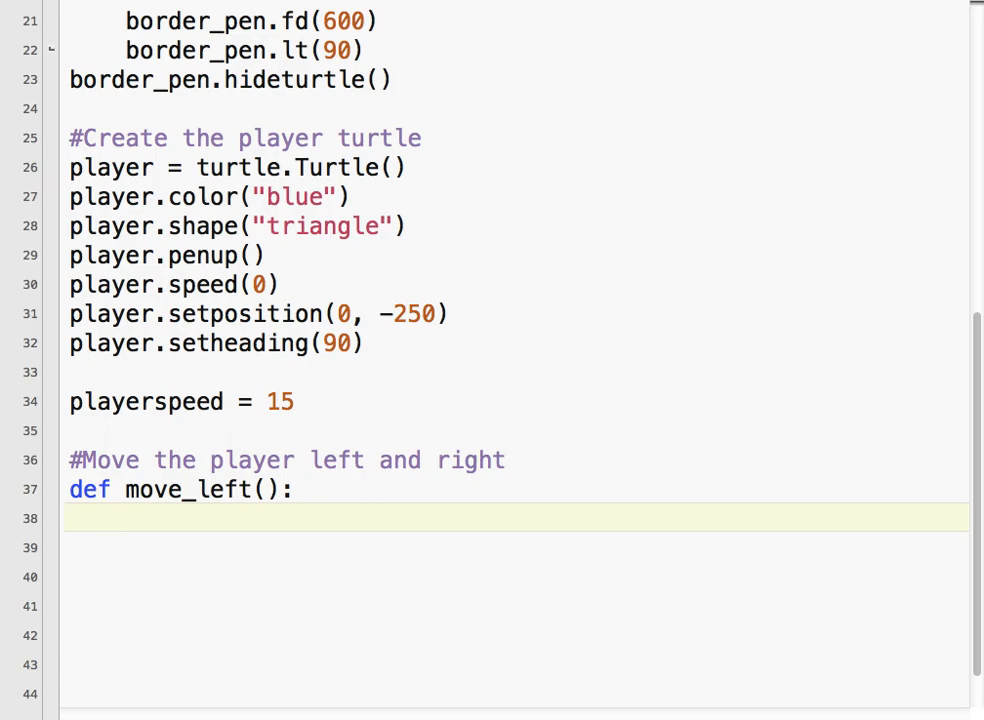
# - Write the move_left body lines x = player.xcor() and x -= playerspeed
pyautogui.click(125, 518)
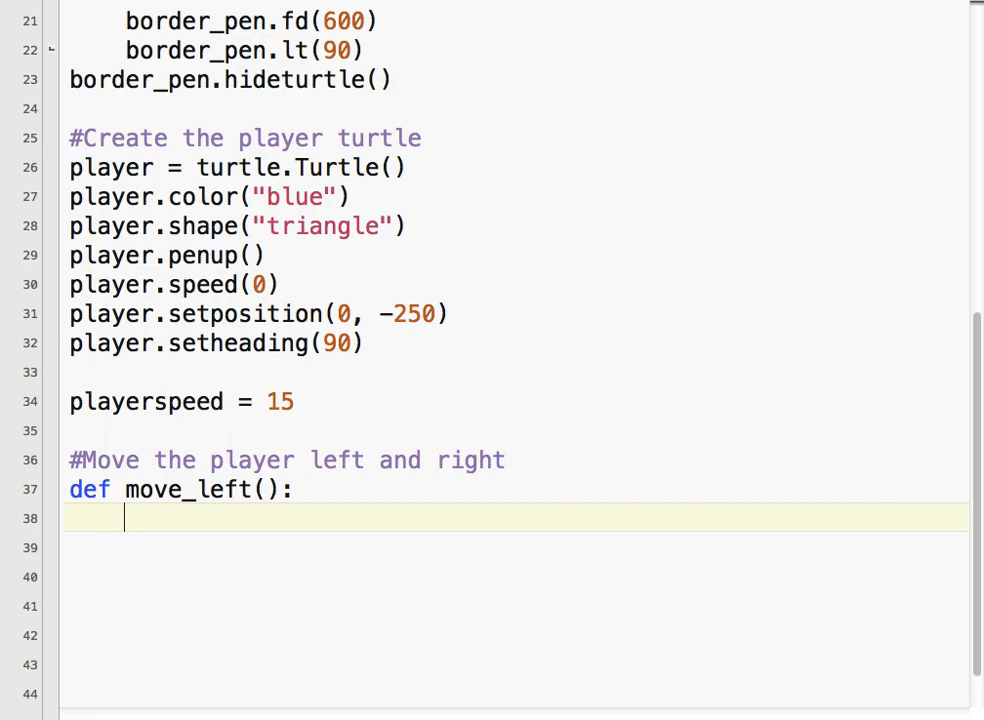
pyautogui.write('x =')
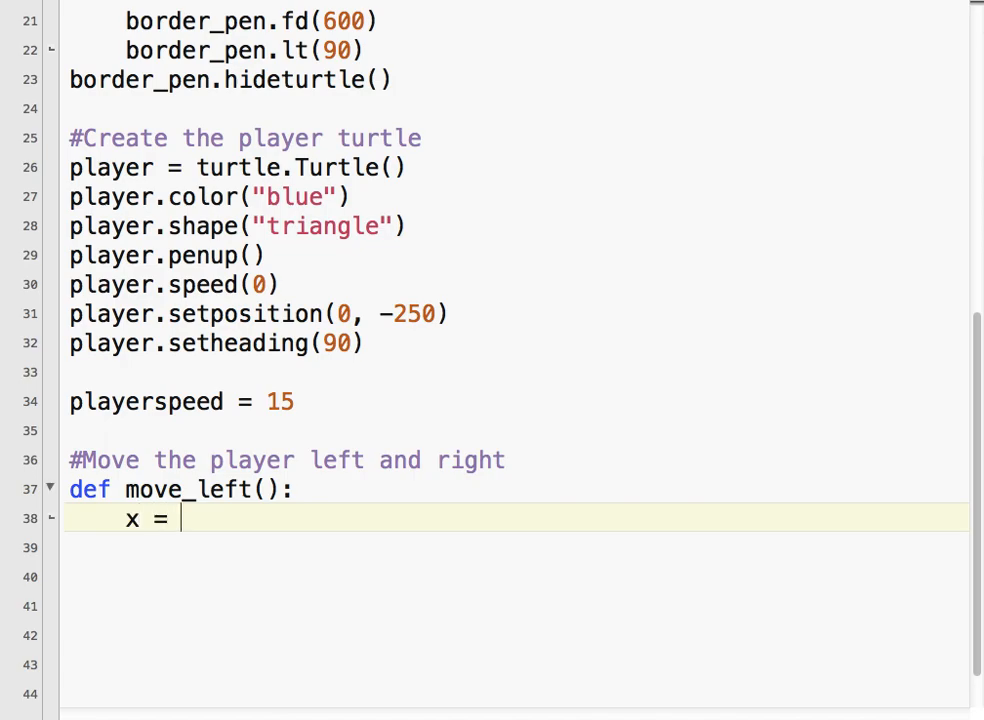
pyautogui.write('player.xc')
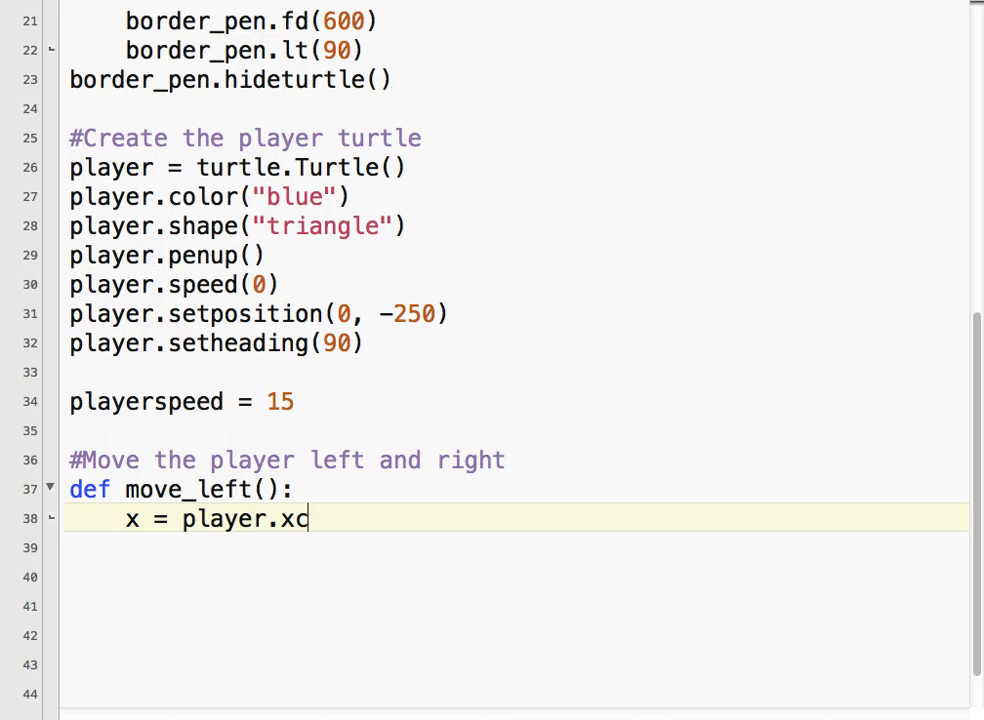
pyautogui.write('or()')
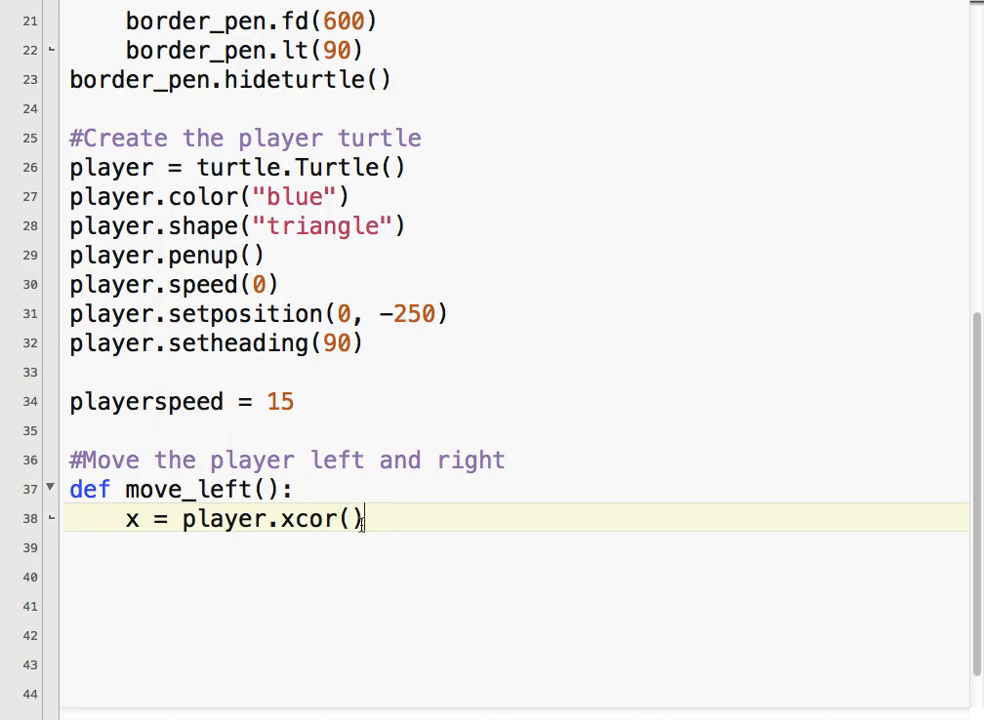
pyautogui.press('Return')
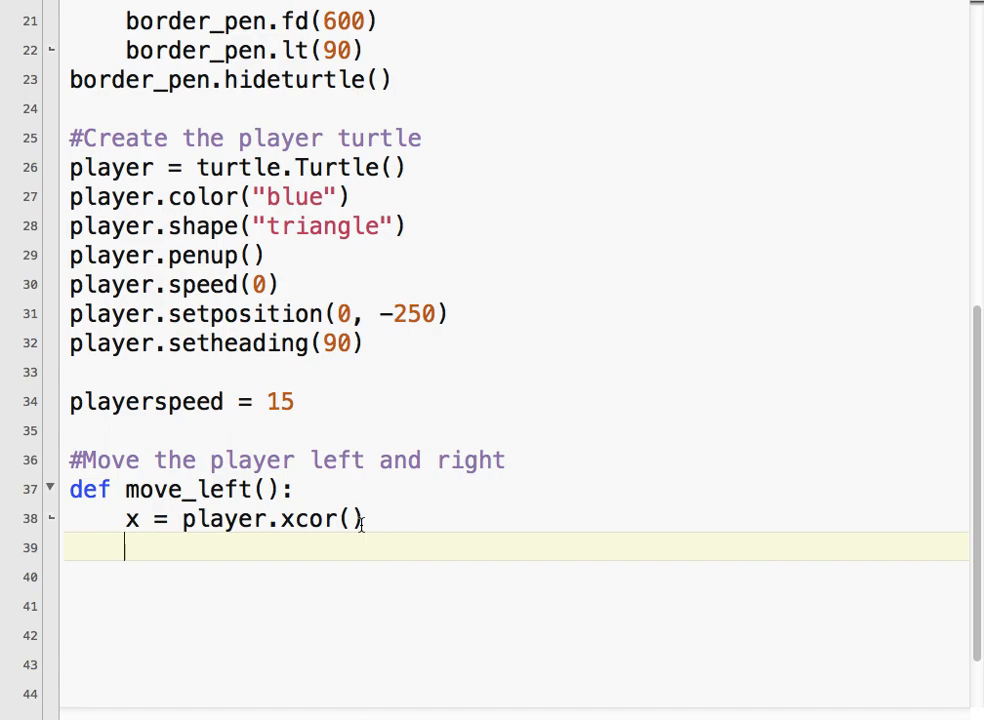
pyautogui.write('x -')
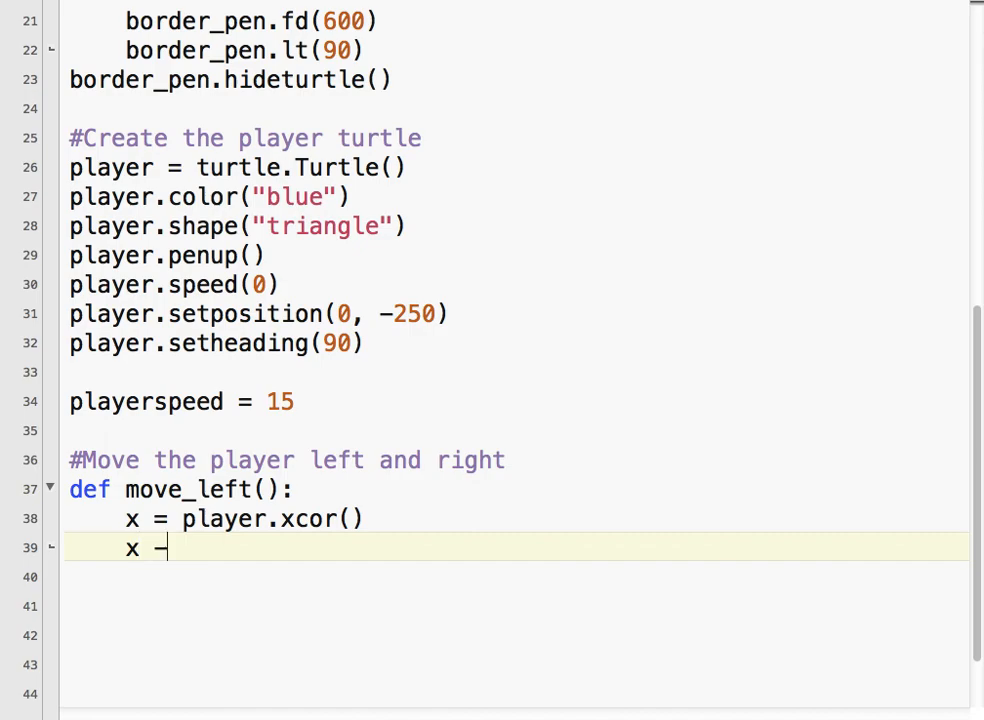
pyautogui.write('= players')
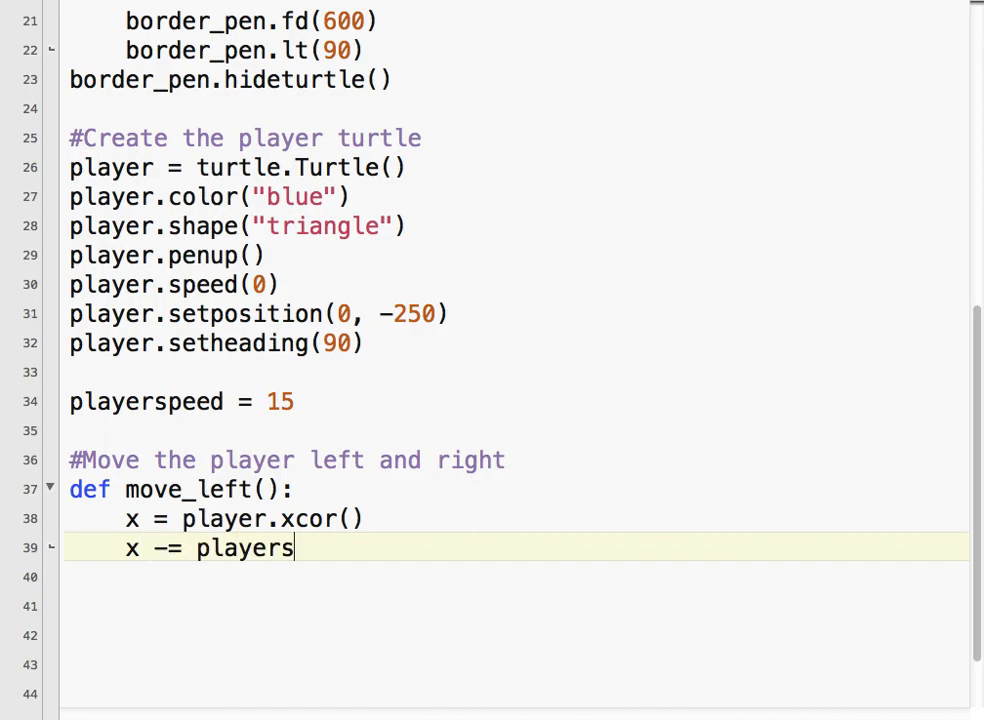
pyautogui.write('peed')
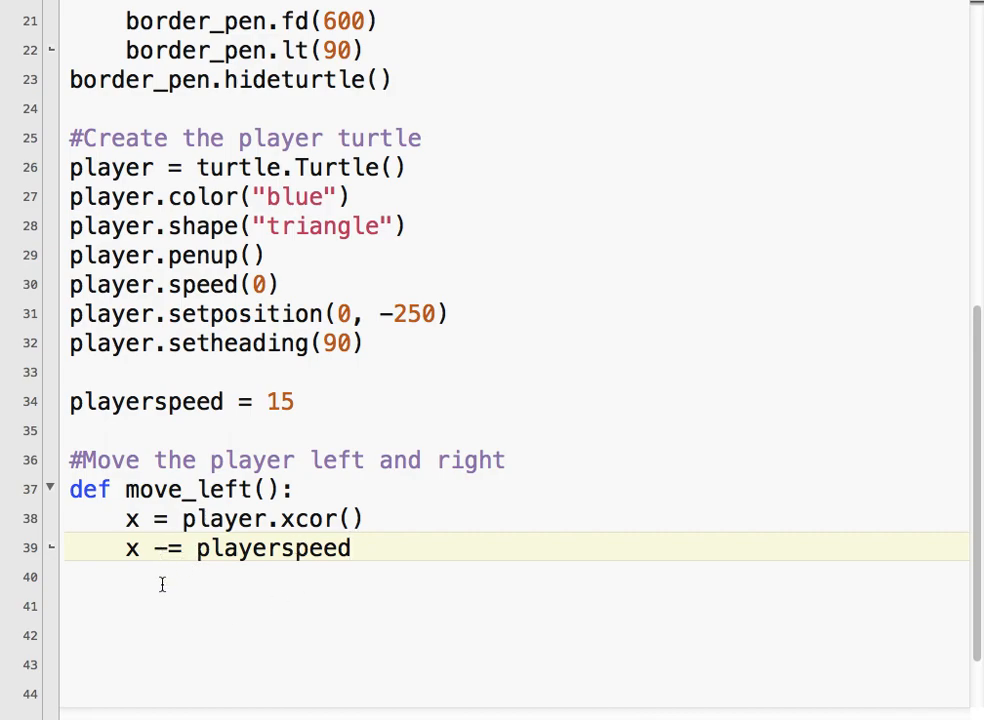
pyautogui.moveTo(214, 591)
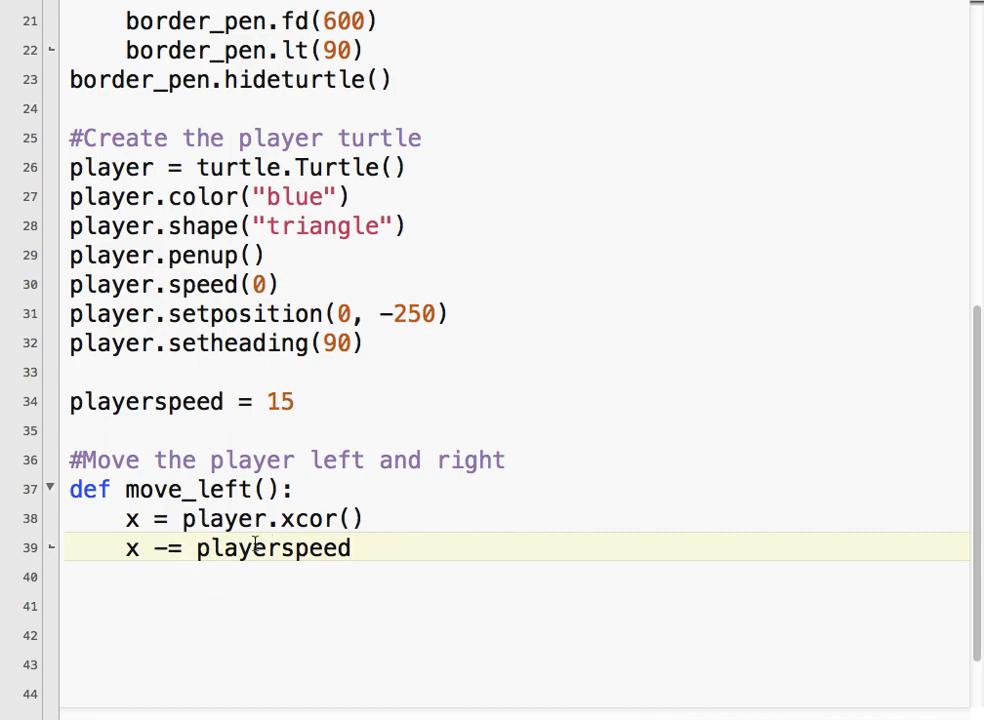
pyautogui.moveTo(158, 565)
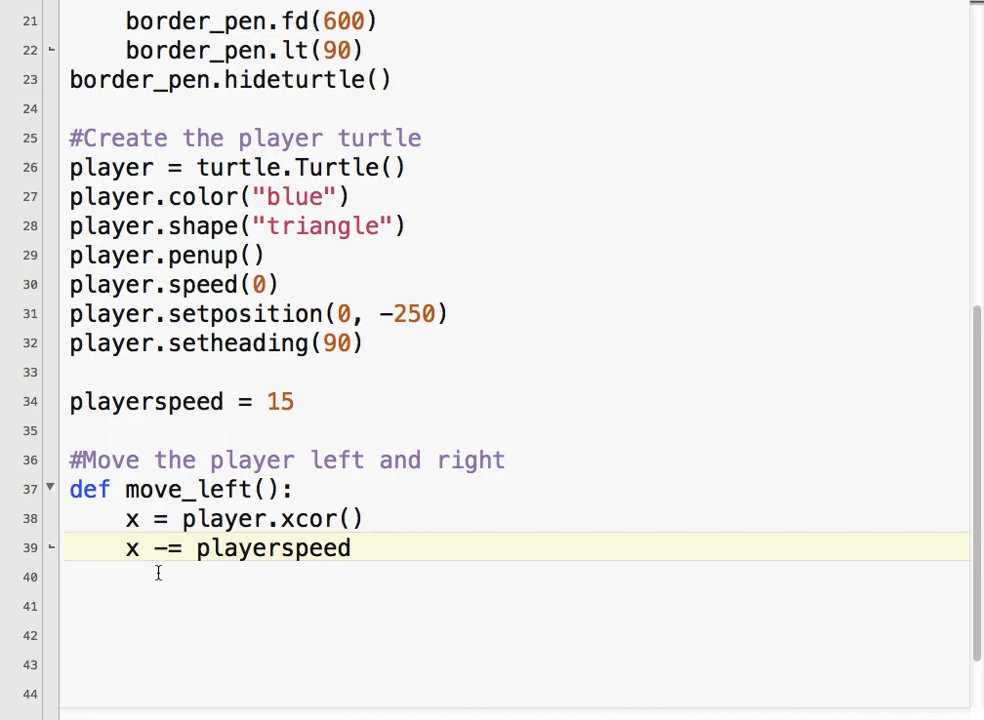
pyautogui.moveTo(307, 518)
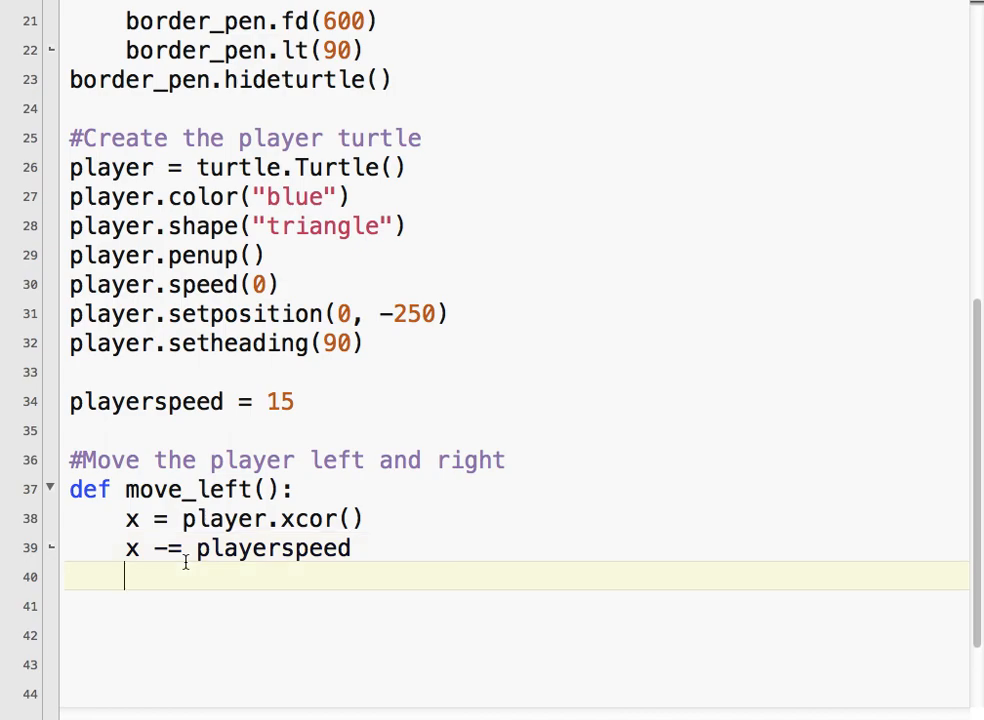
# - End move_left with player.setx(x) and start an unindented line after the function
pyautogui.write('player.s')
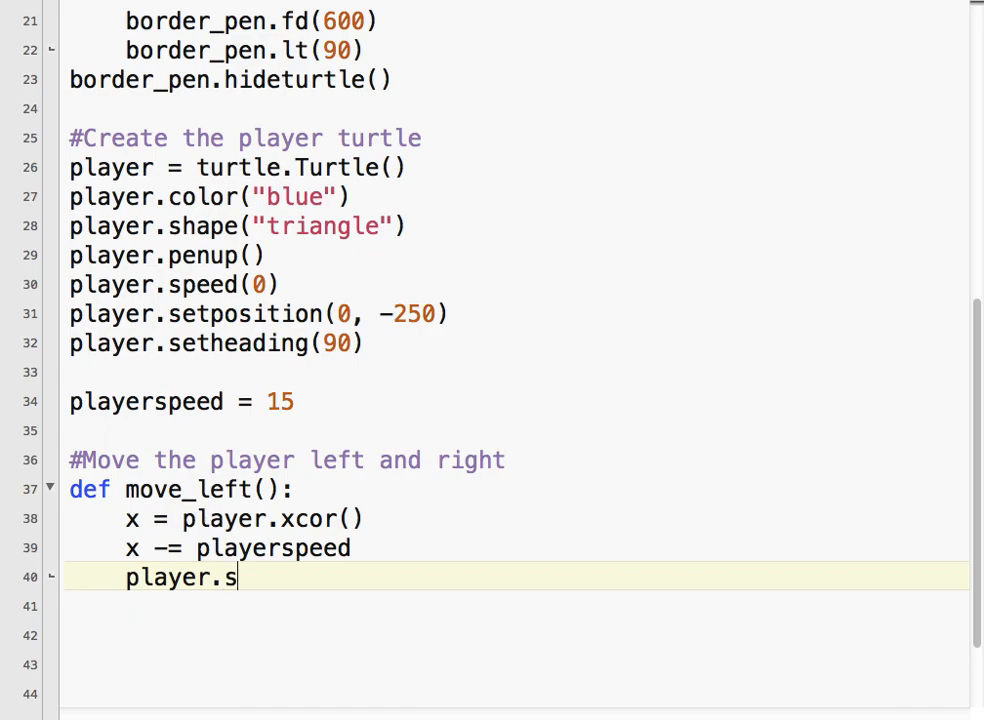
pyautogui.write('etx(x')
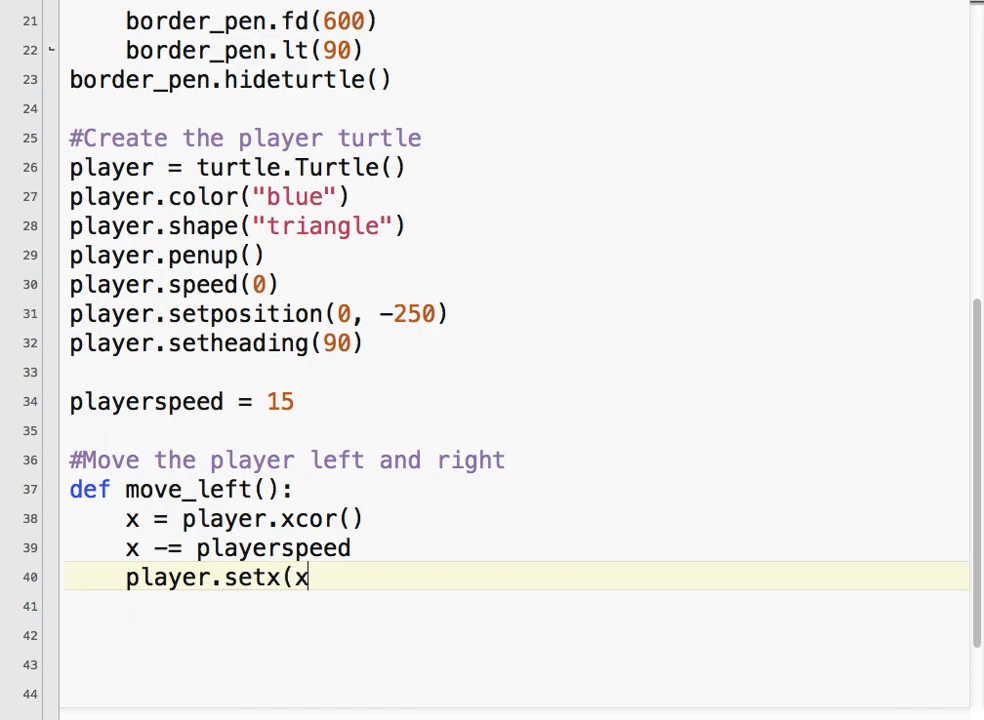
pyautogui.write(')')
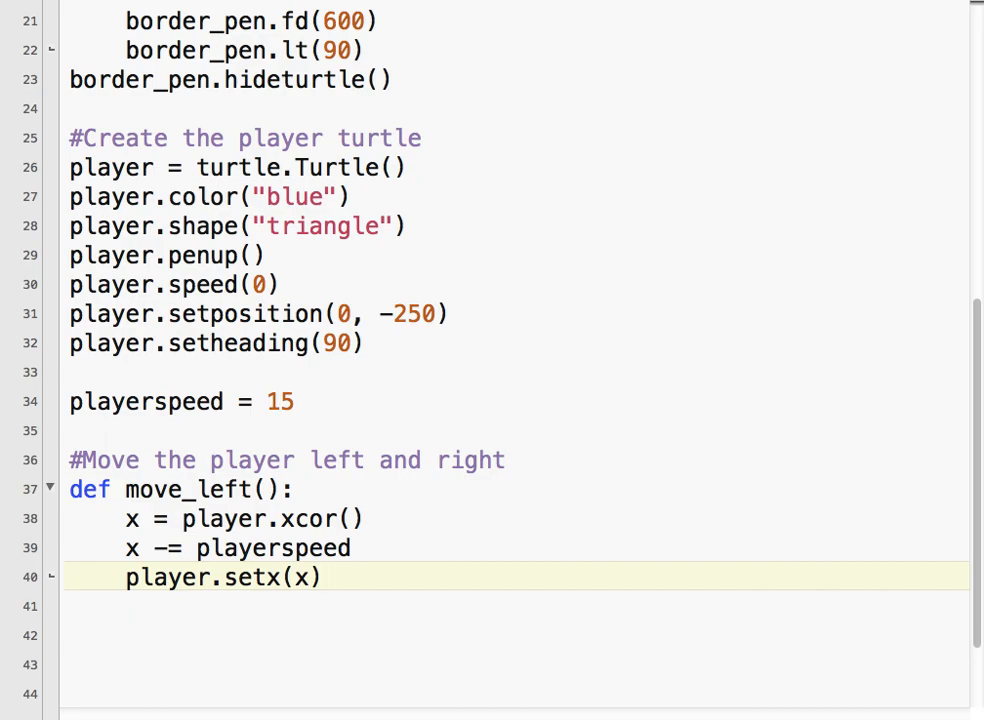
pyautogui.moveTo(96, 532)
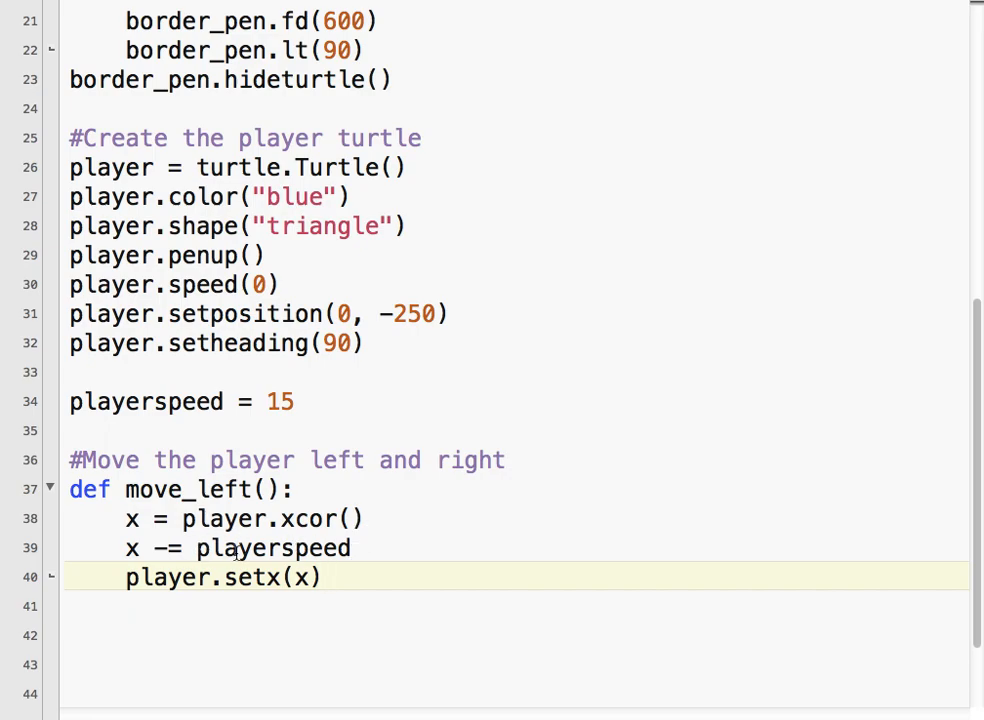
pyautogui.click(322, 577)
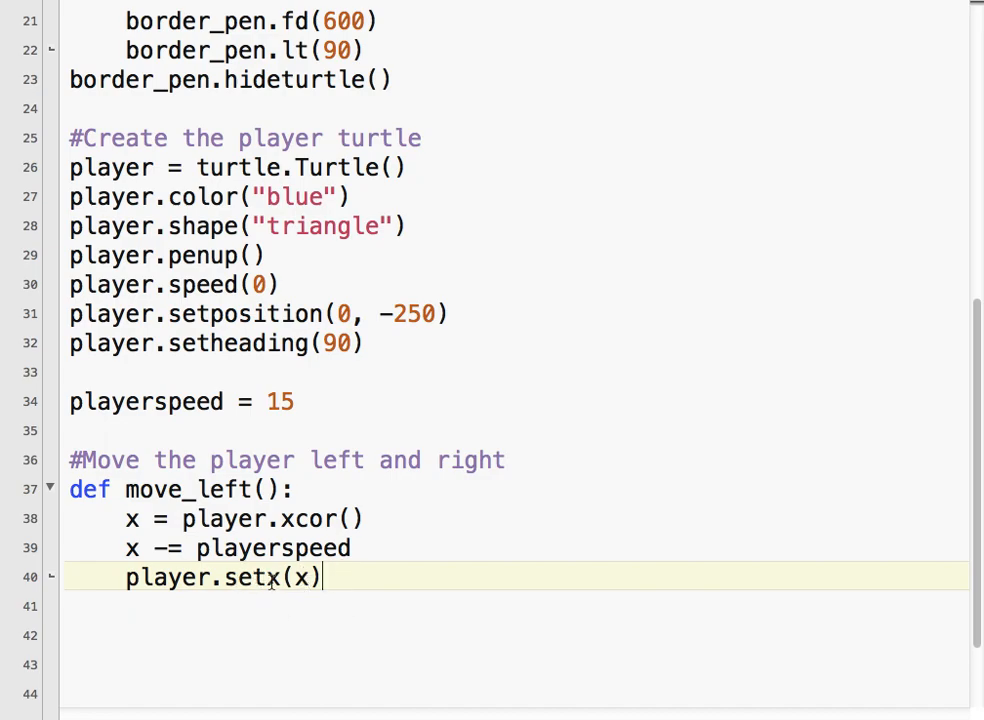
pyautogui.moveTo(295, 609)
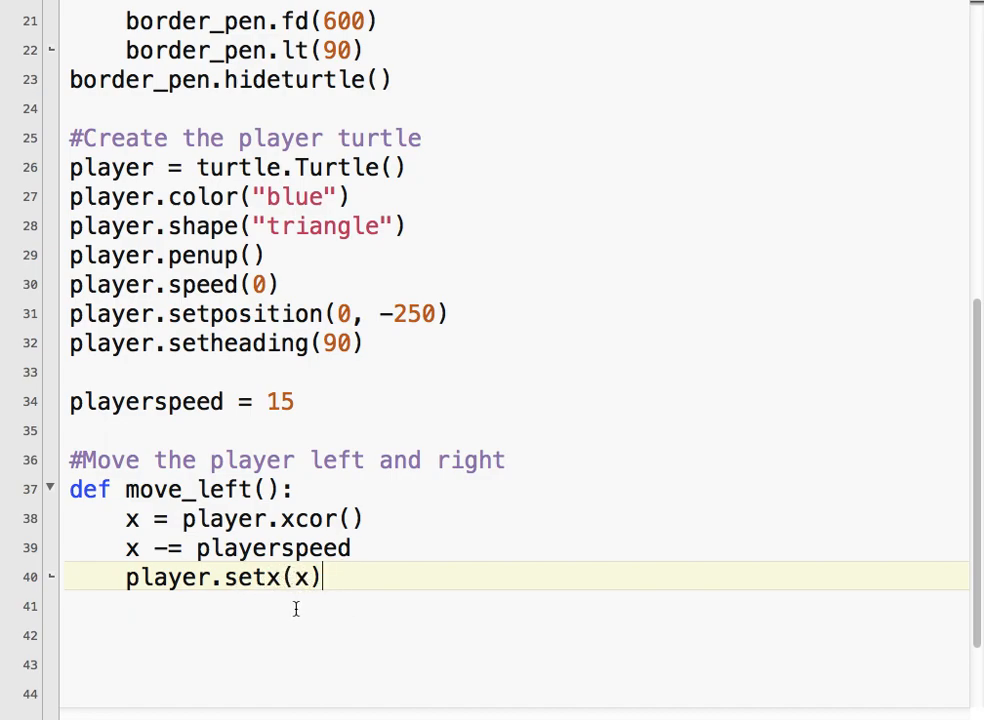
pyautogui.press('Return')
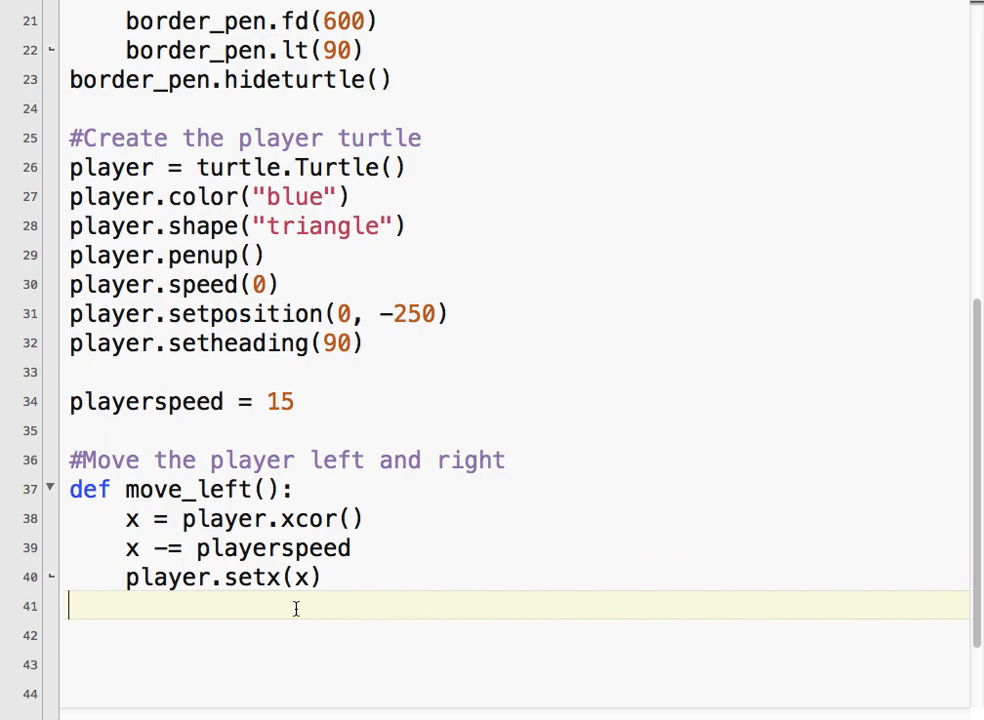
# - Add a '#Create keyboard bindings' comment and a turtle.listen() call
pyautogui.write('#C')
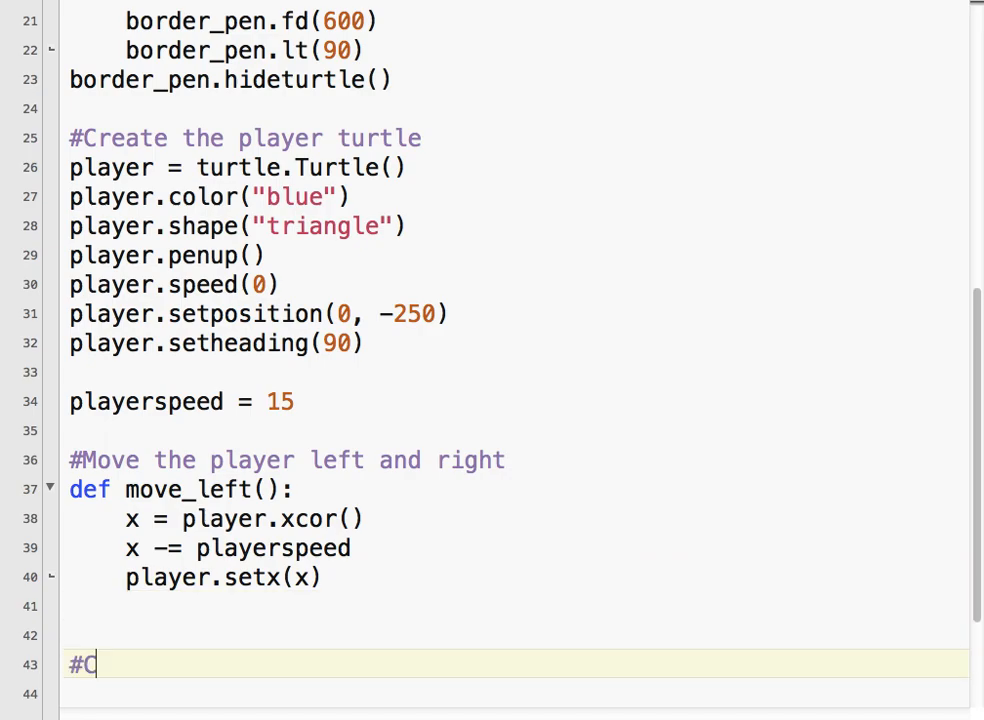
pyautogui.write('reate keyb')
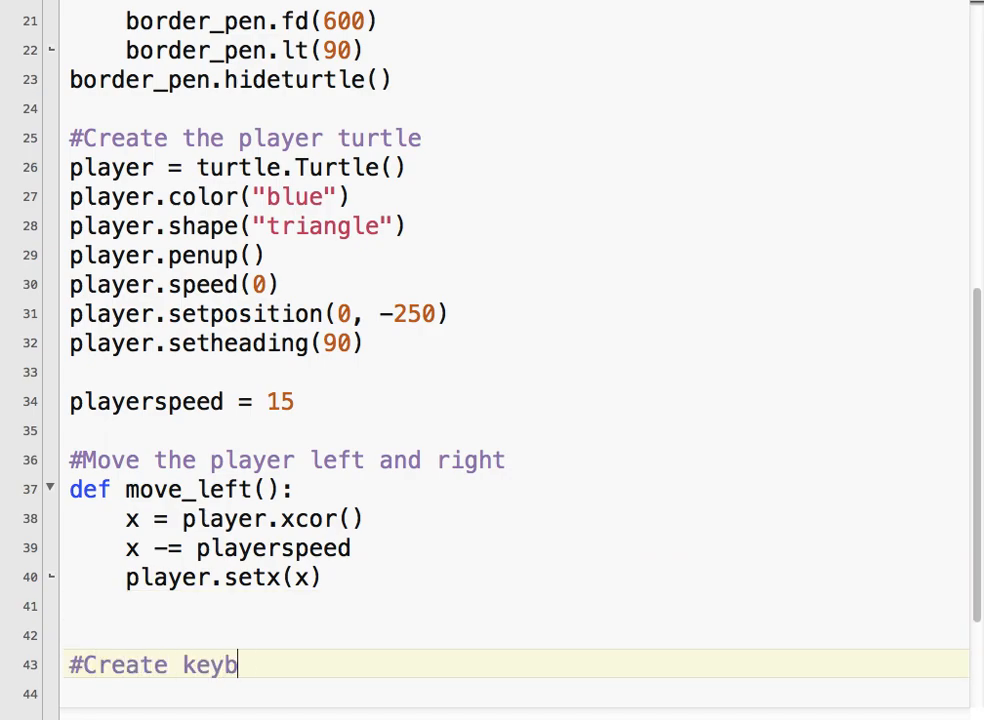
pyautogui.write('oard bindings')
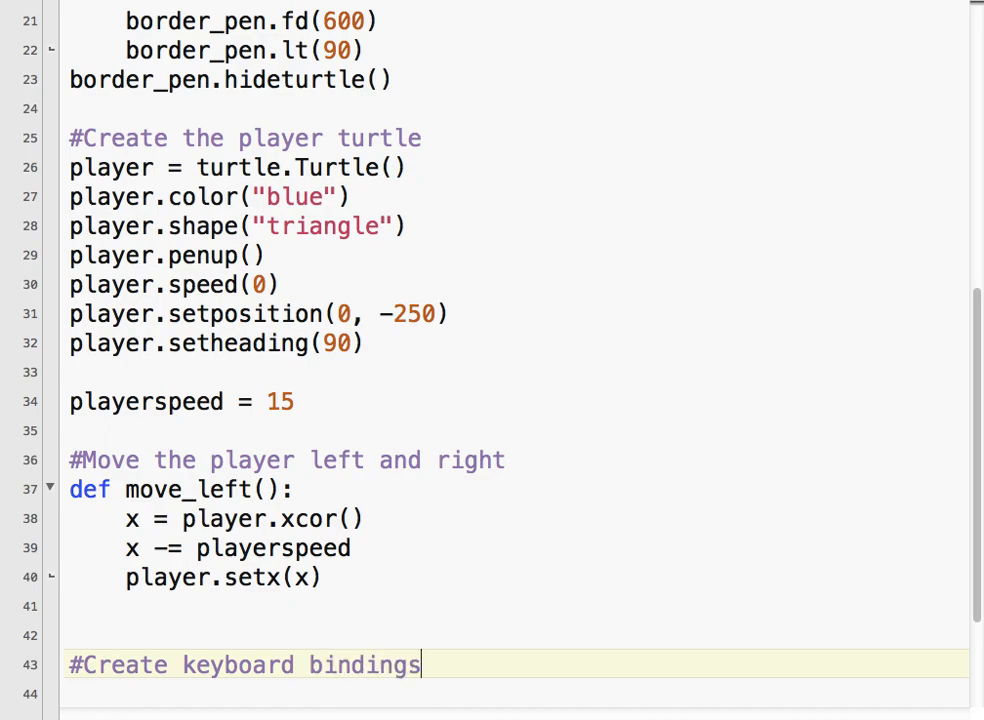
pyautogui.write('turt')
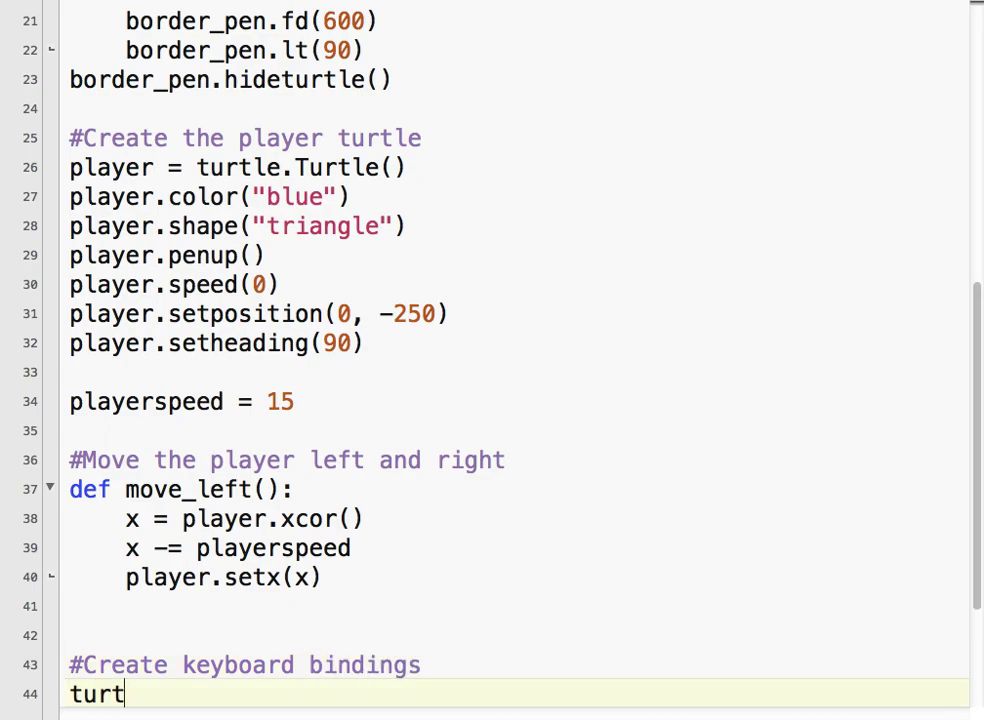
pyautogui.write('le.list')
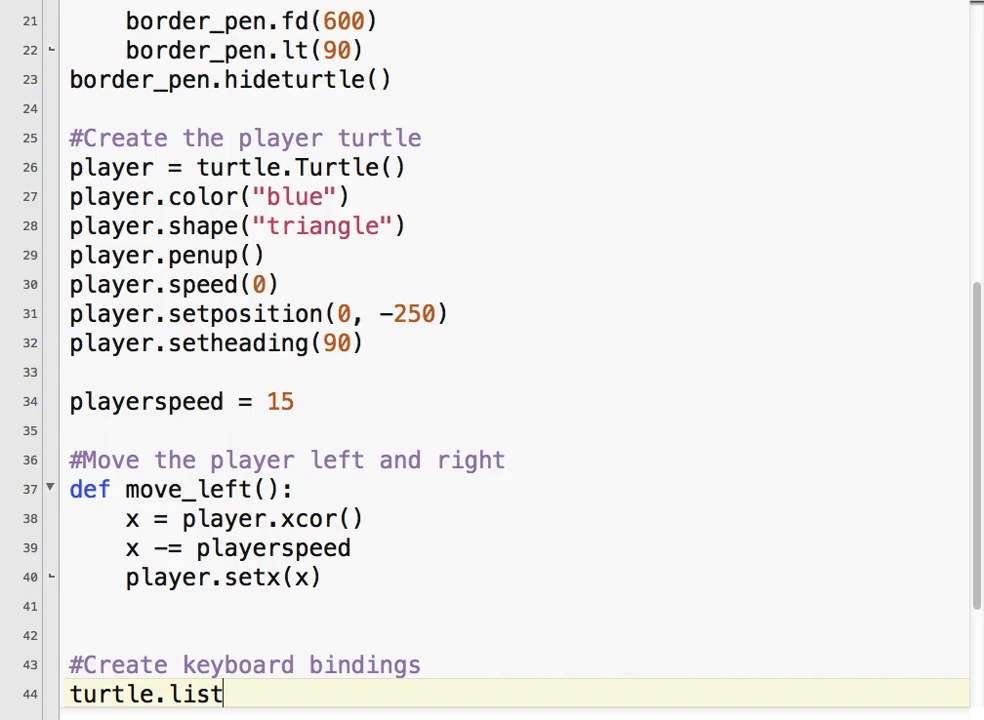
pyautogui.write('en()')
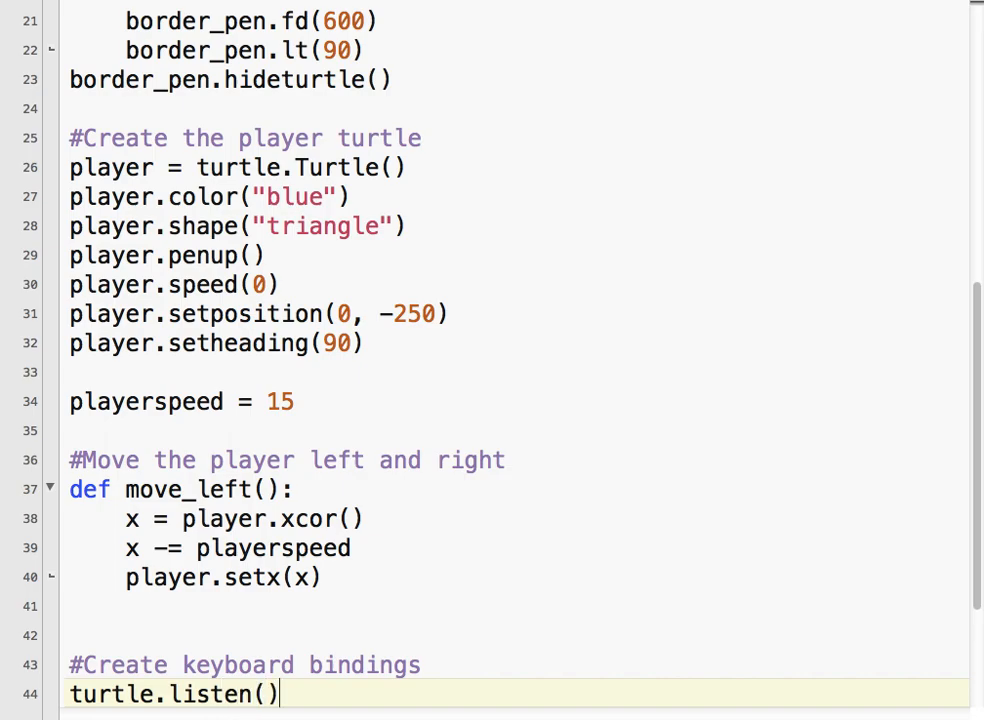
pyautogui.press('enter')
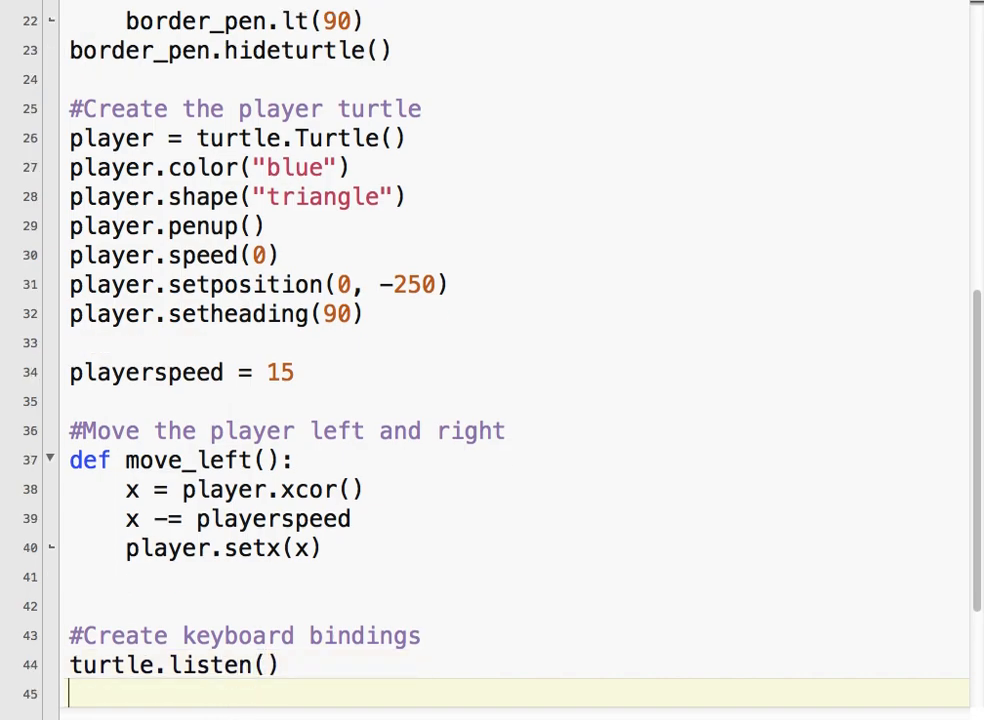
# - Bind move_left to the Left arrow with turtle.onkey(move_left, "Left")
pyautogui.write('turtle.')
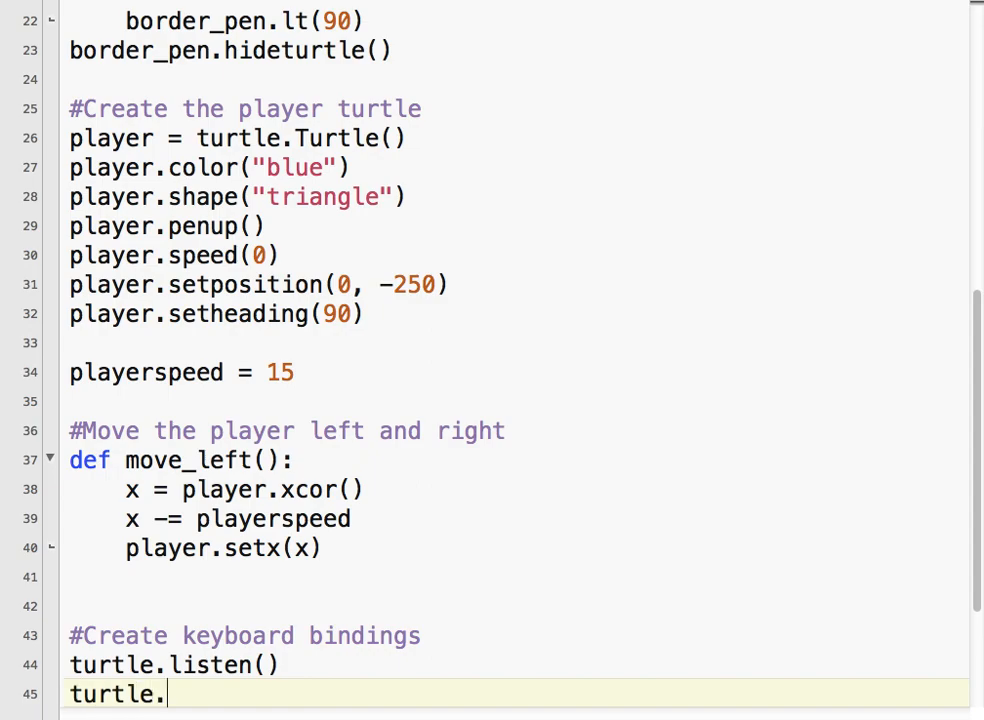
pyautogui.write('on')
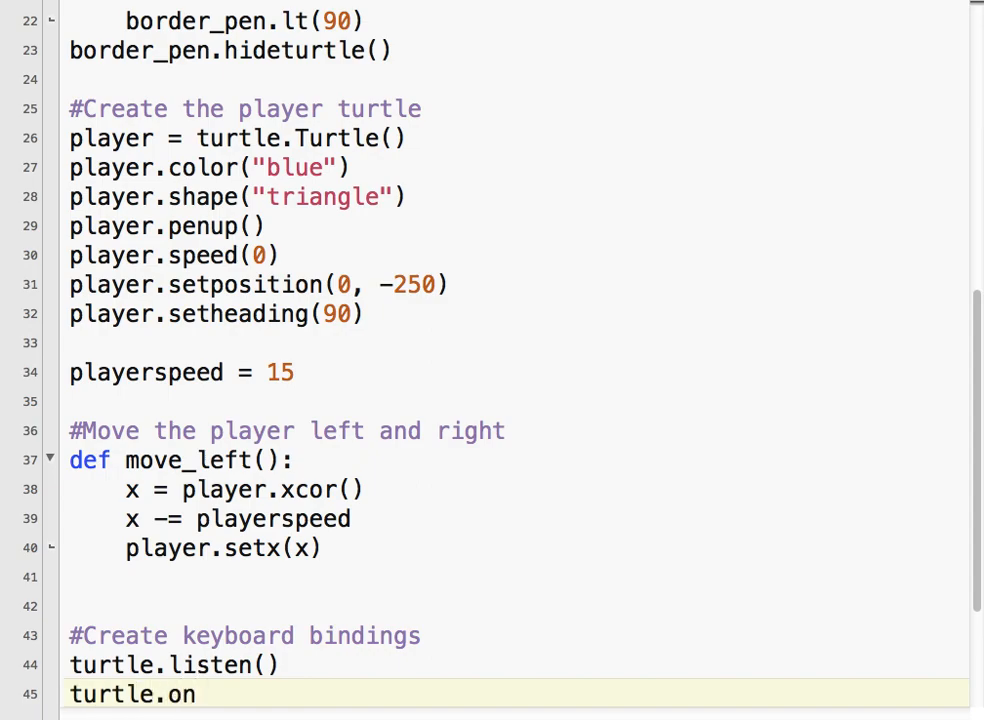
pyautogui.write('key(')
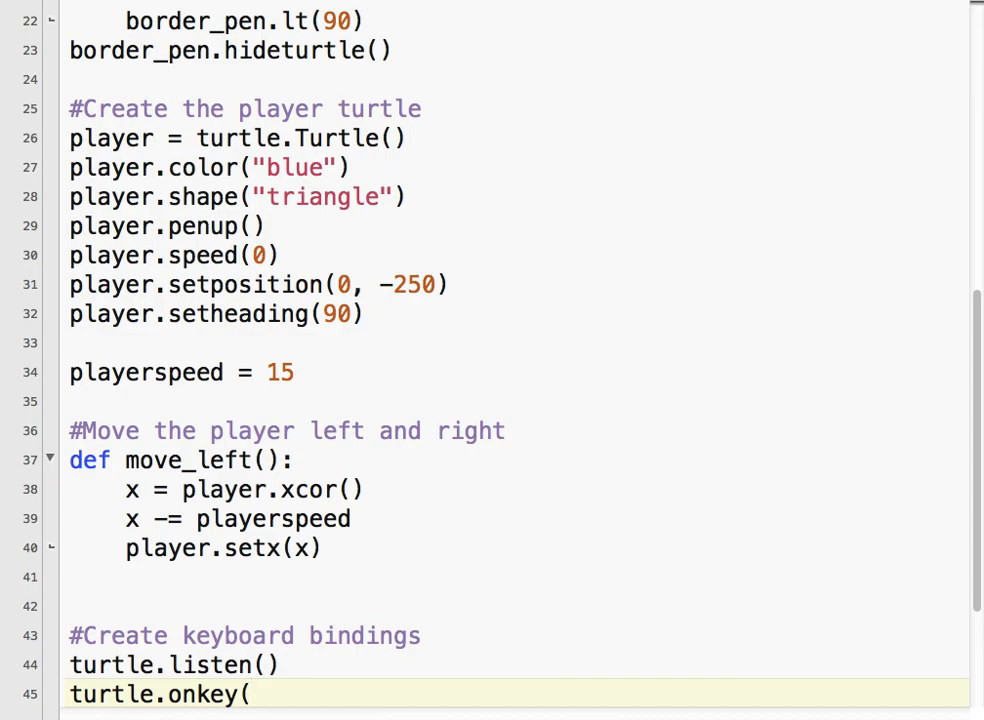
pyautogui.write('move_left, "L')
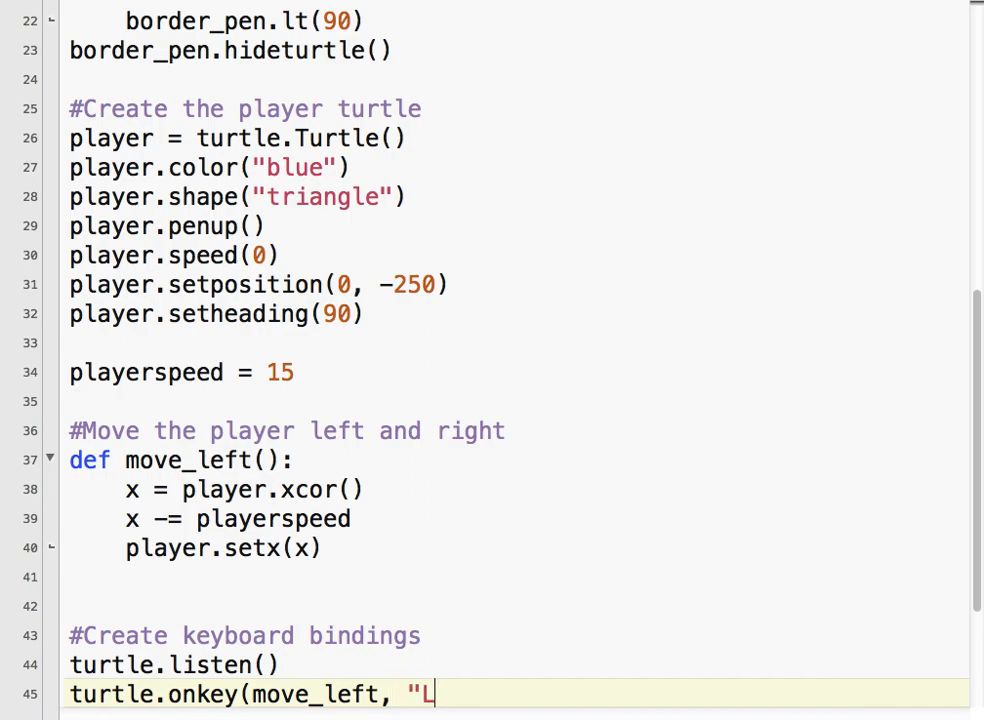
pyautogui.write('eft")')
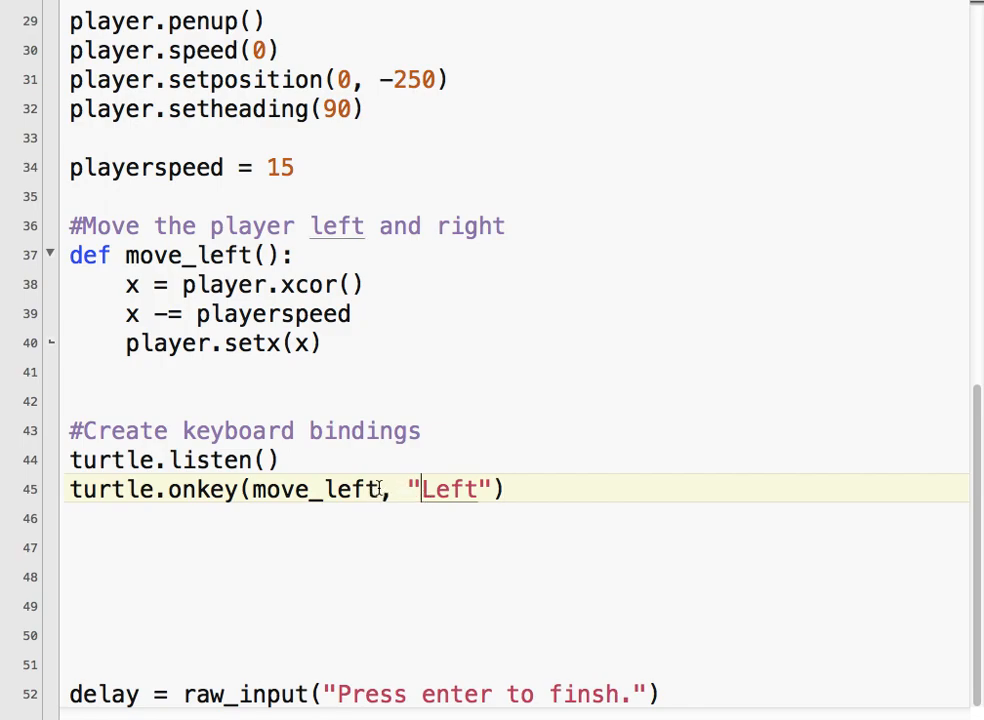
# - Select the move_left name in the Left key binding to check it
pyautogui.doubleClick(314, 489)
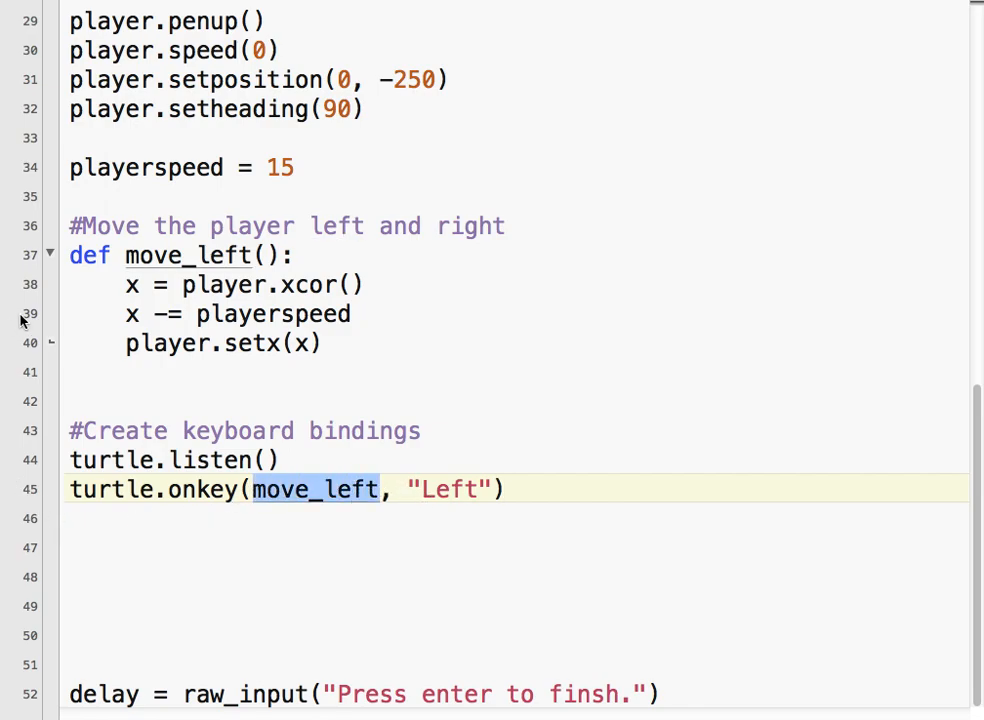
pyautogui.moveTo(316, 387)
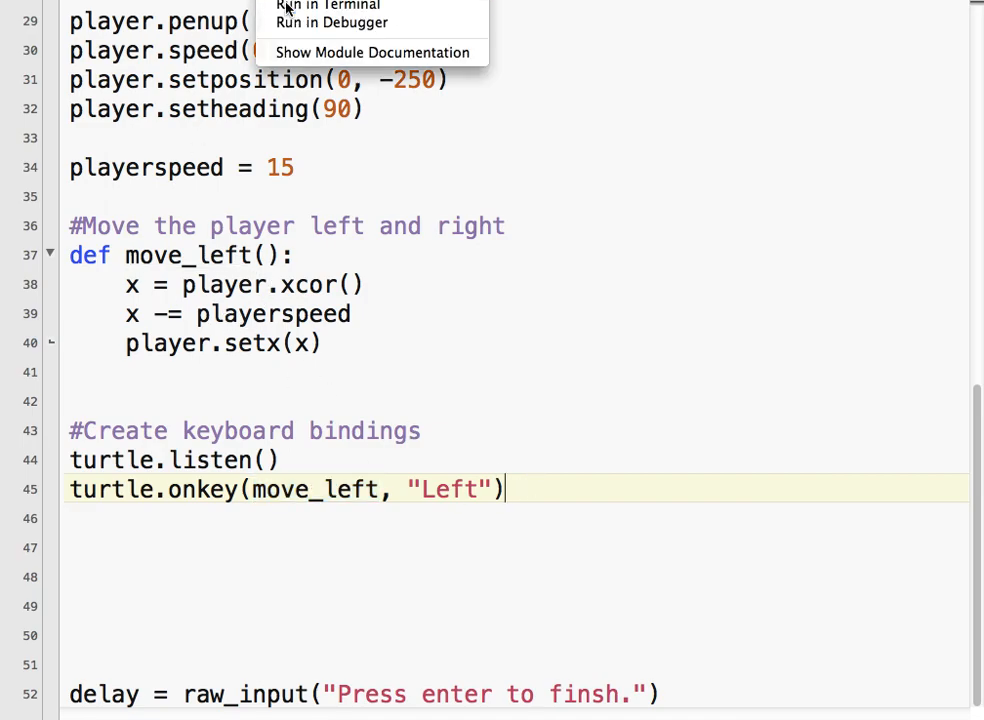
# - Rerun the script and press Left three times to move the blue triangle left
pyautogui.click(327, 5)
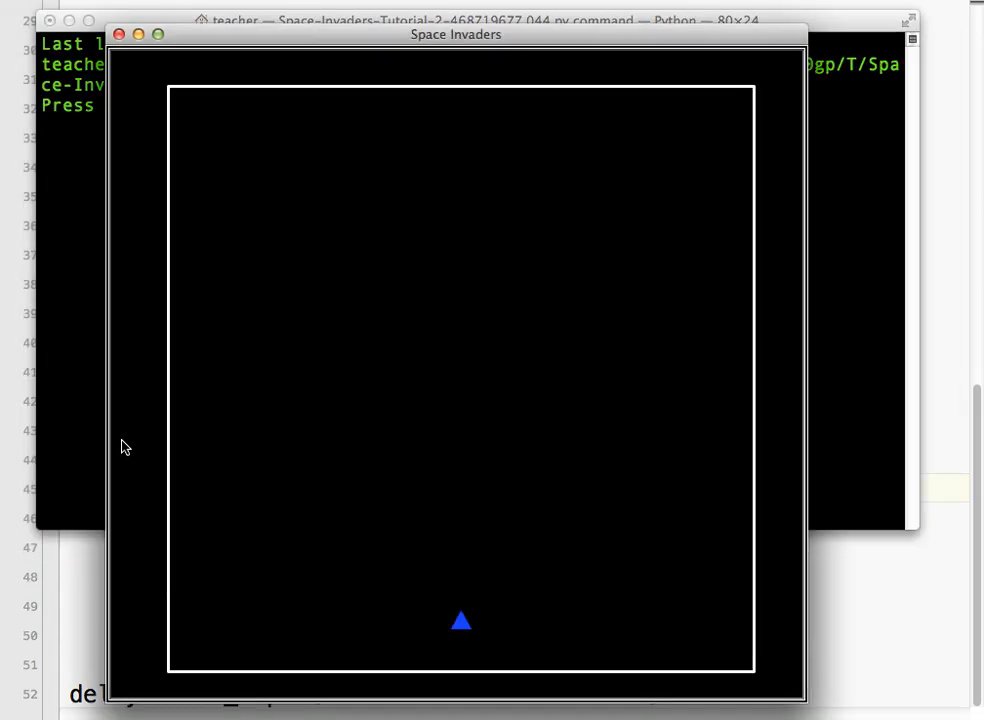
pyautogui.press('Left')
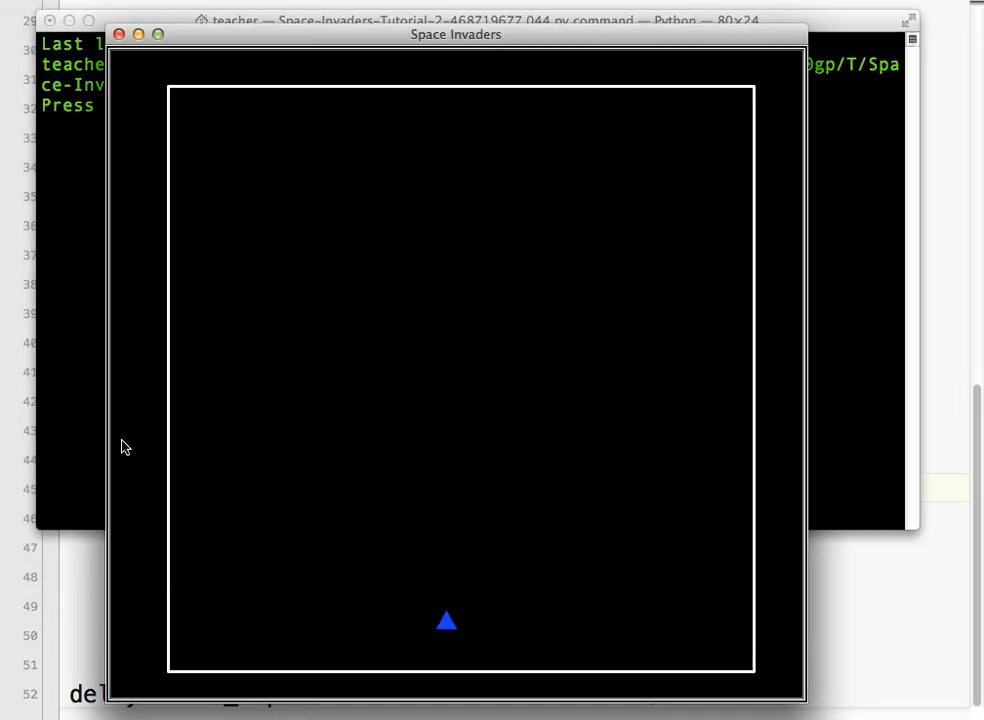
pyautogui.press('Left')
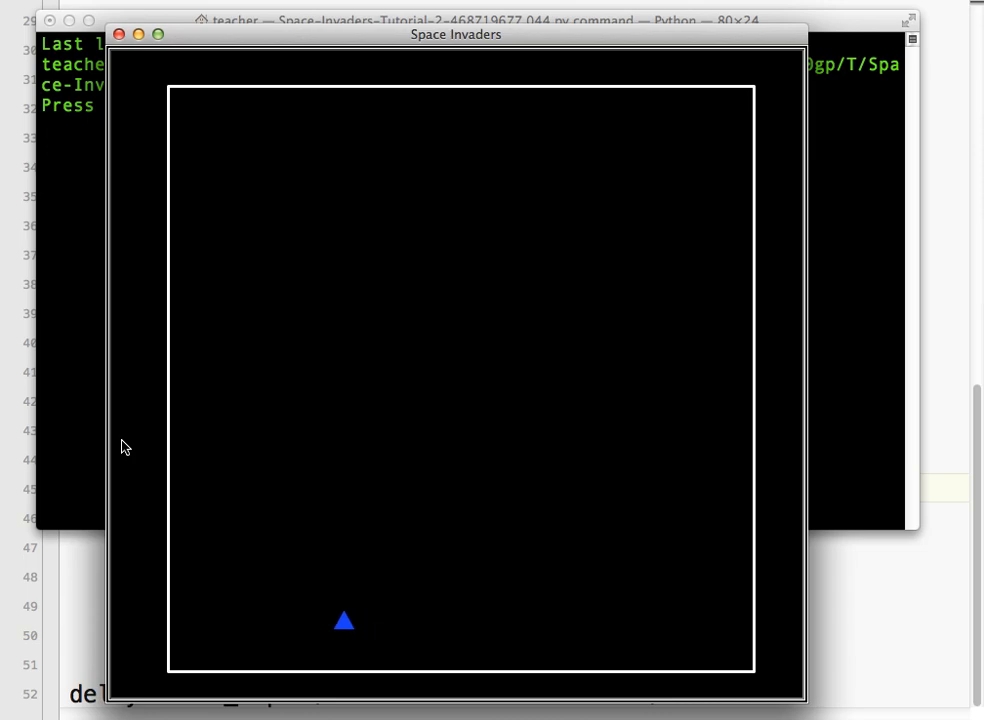
pyautogui.press('Left')
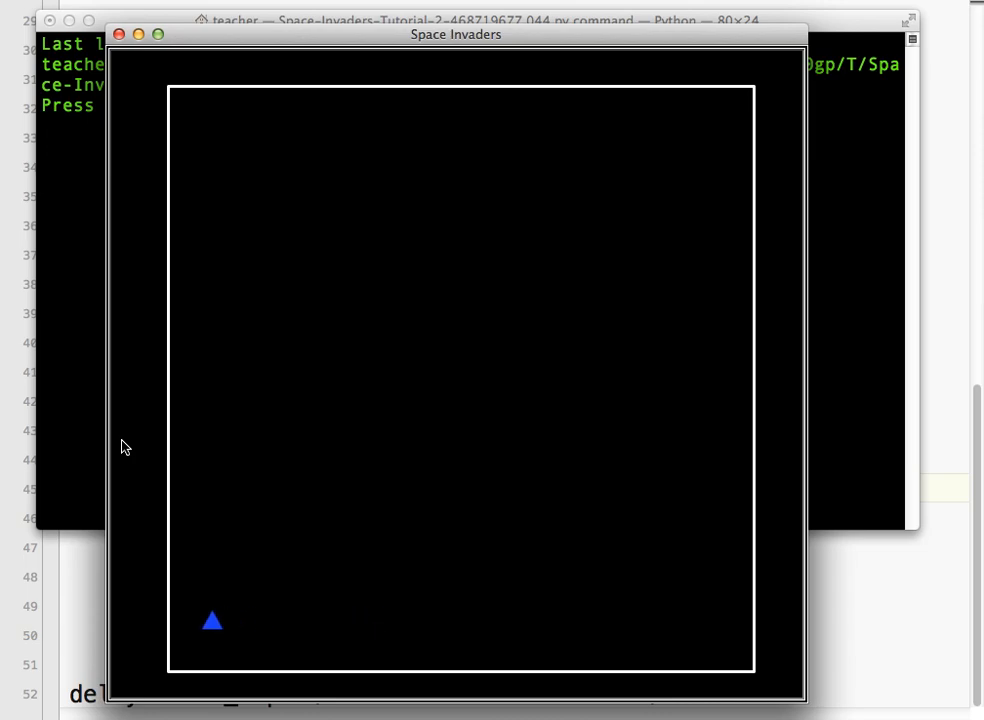
pyautogui.moveTo(122, 57)
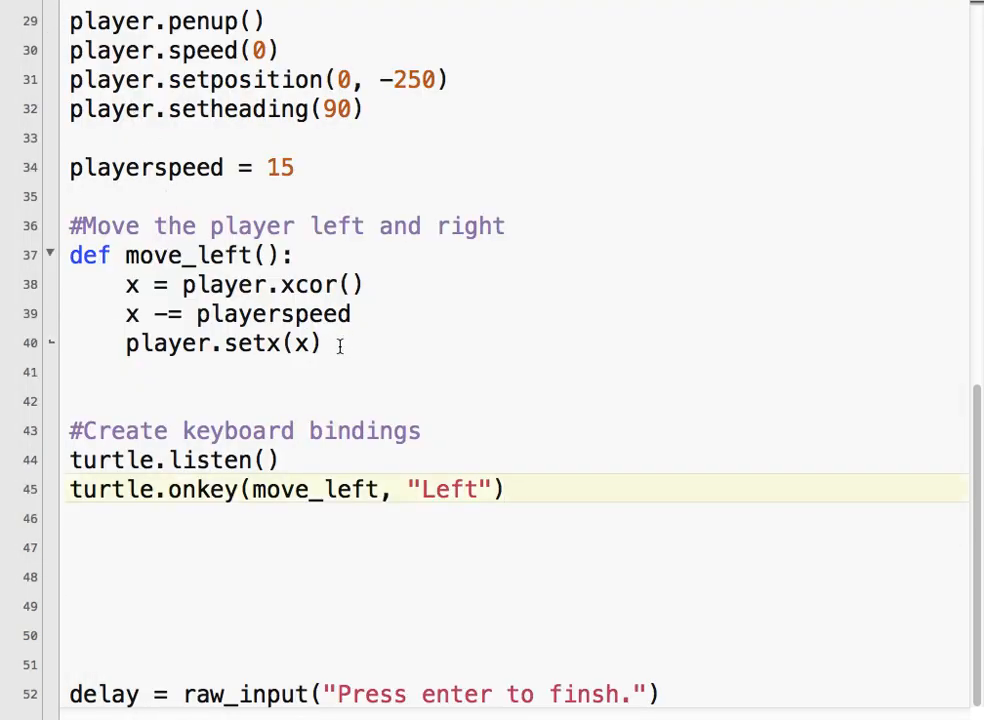
# - Type the def move_right(): header below move_left
pyautogui.write('def m')
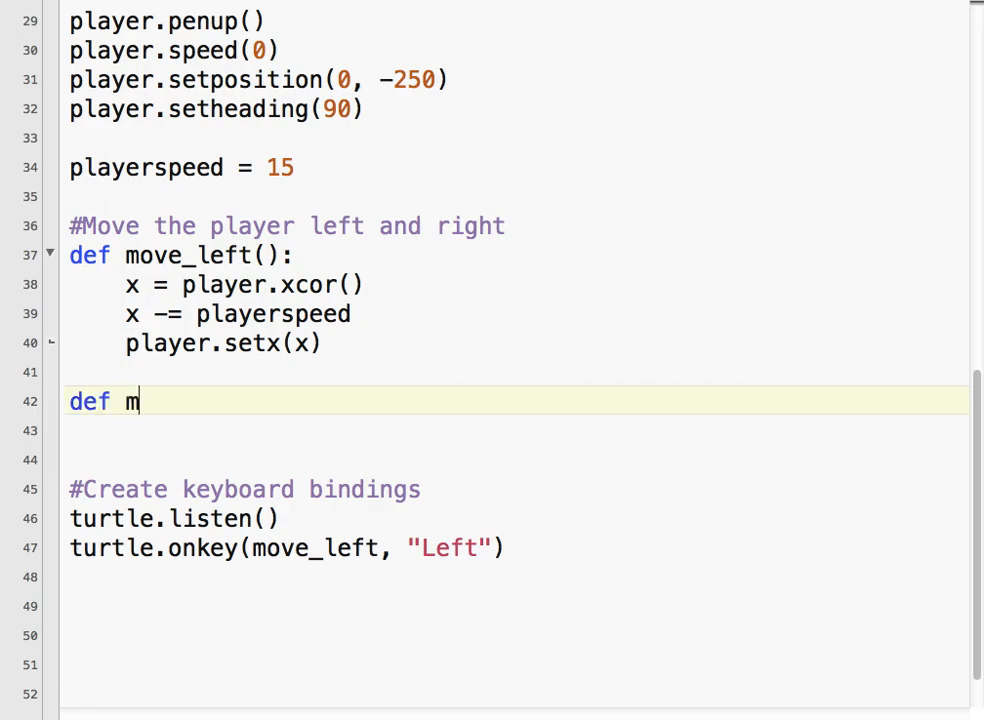
pyautogui.write('ove_r')
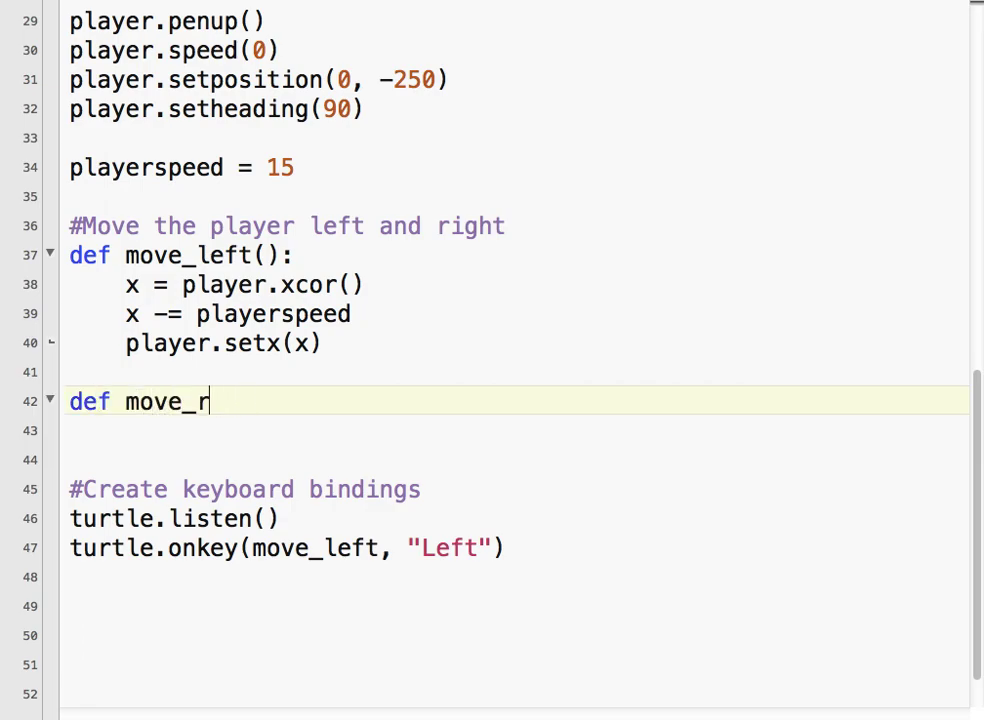
pyautogui.write('ight')
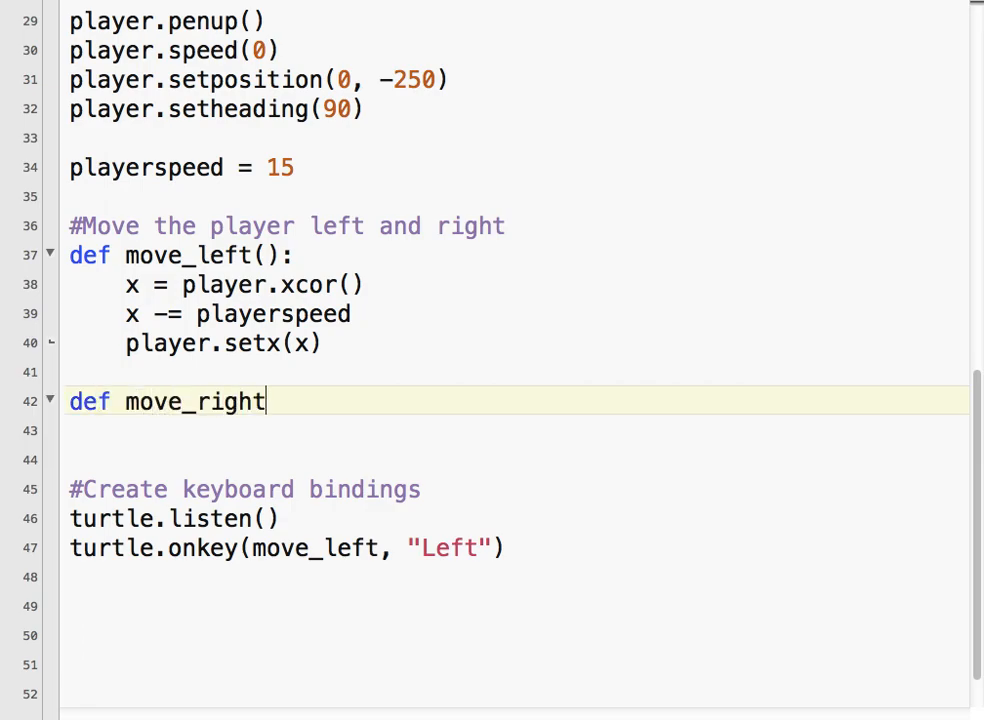
pyautogui.write('():')
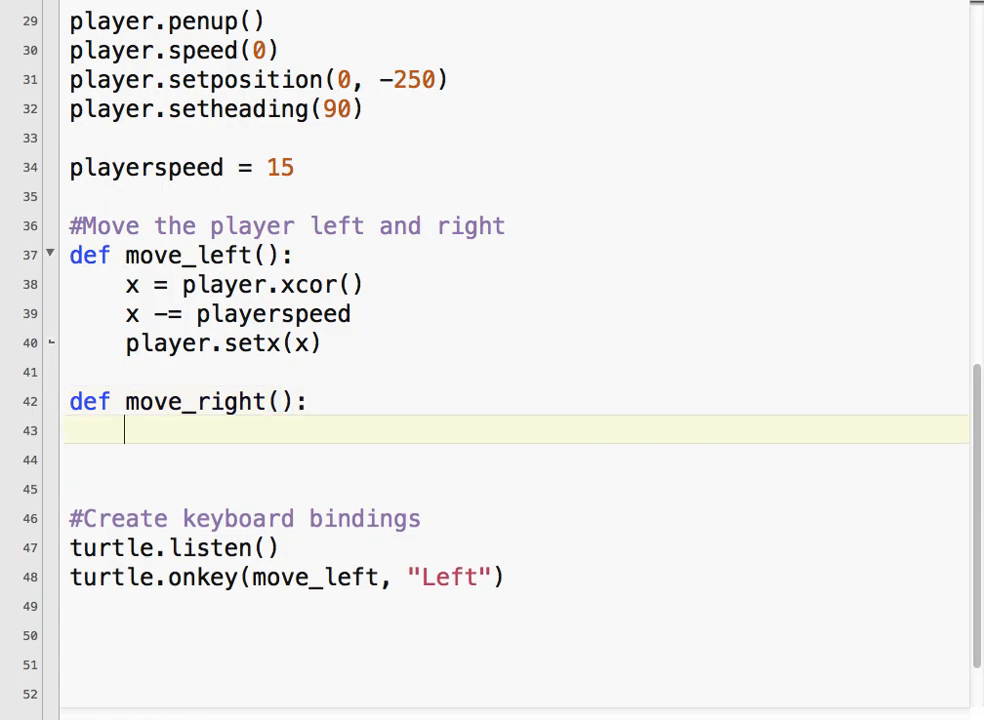
# - Fill move_right with x = player.xcor(), x += playerspeed and player.setx(x)
pyautogui.write('x =')
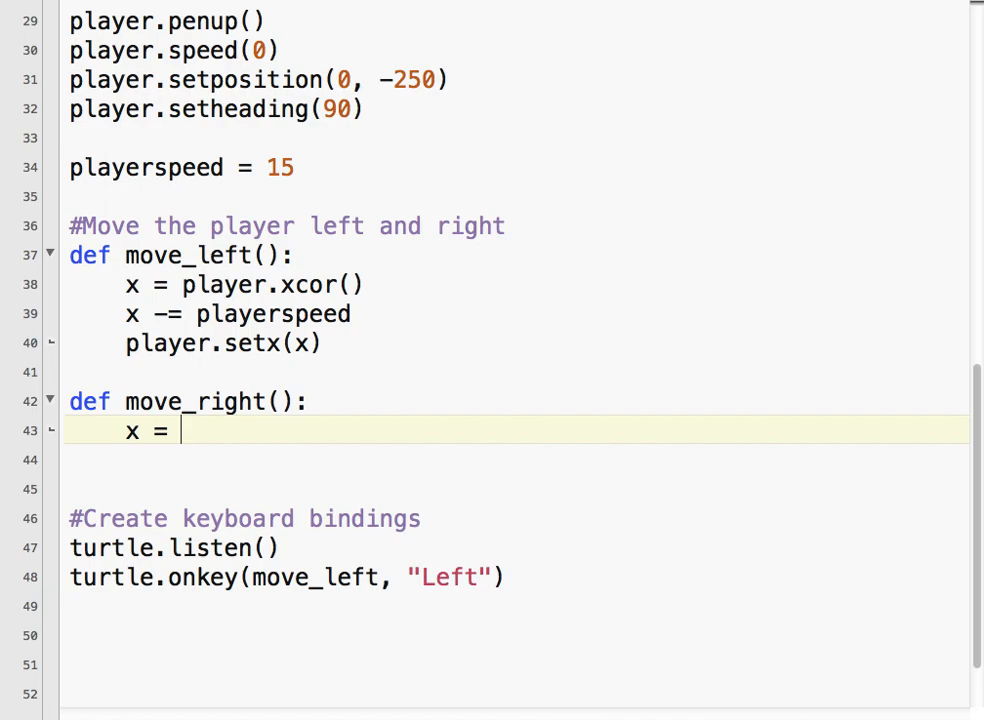
pyautogui.write('player.xcor(')
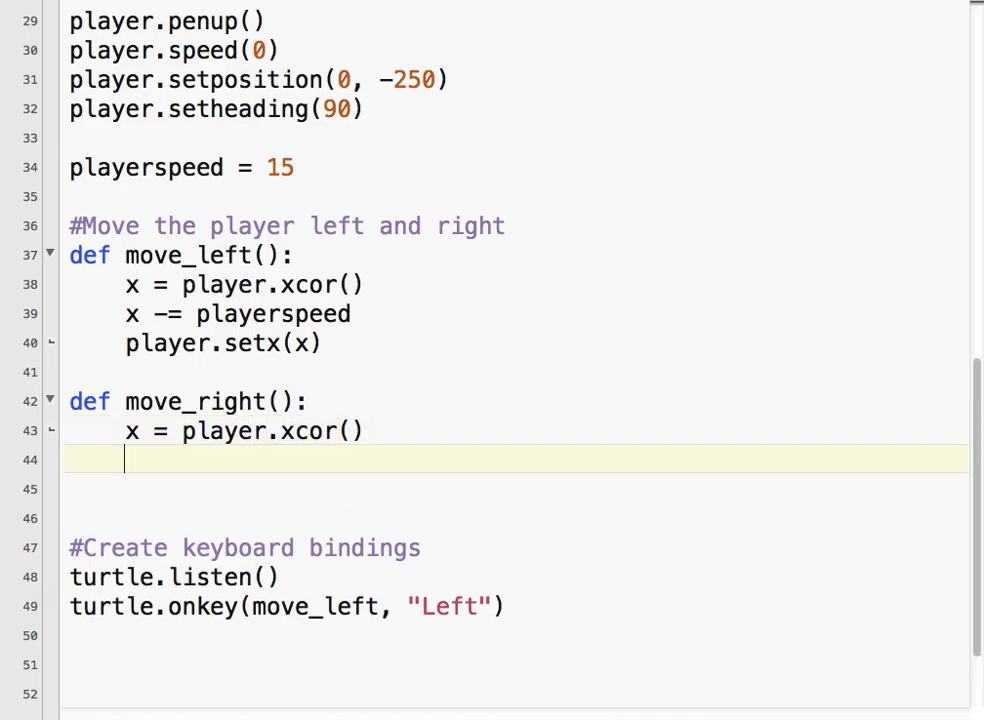
pyautogui.write('x +=')
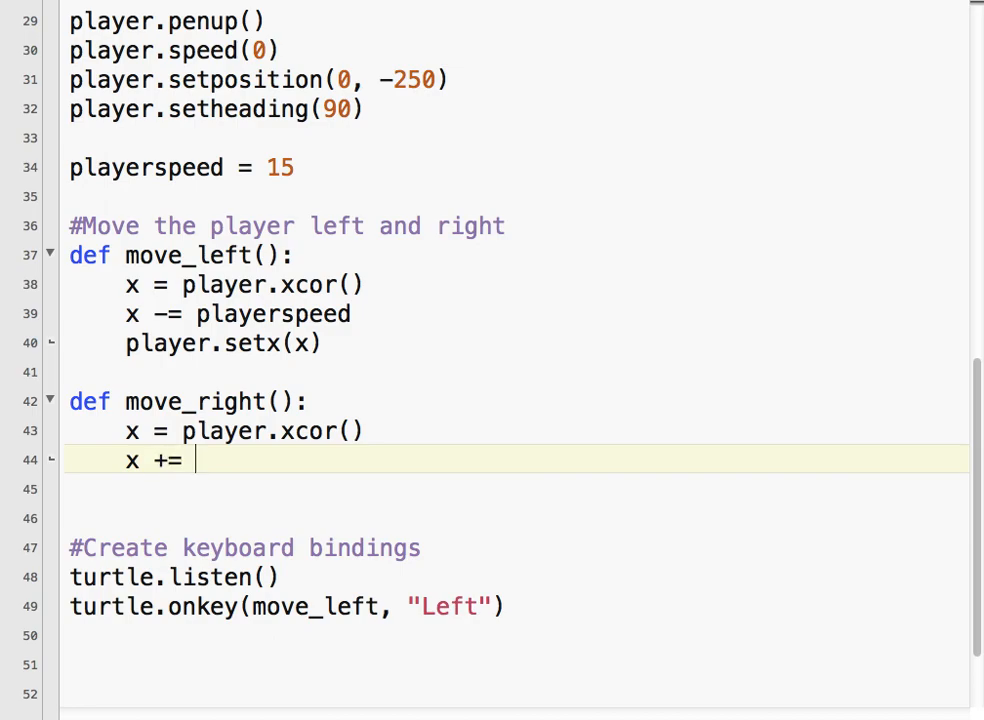
pyautogui.write('playerspeed')
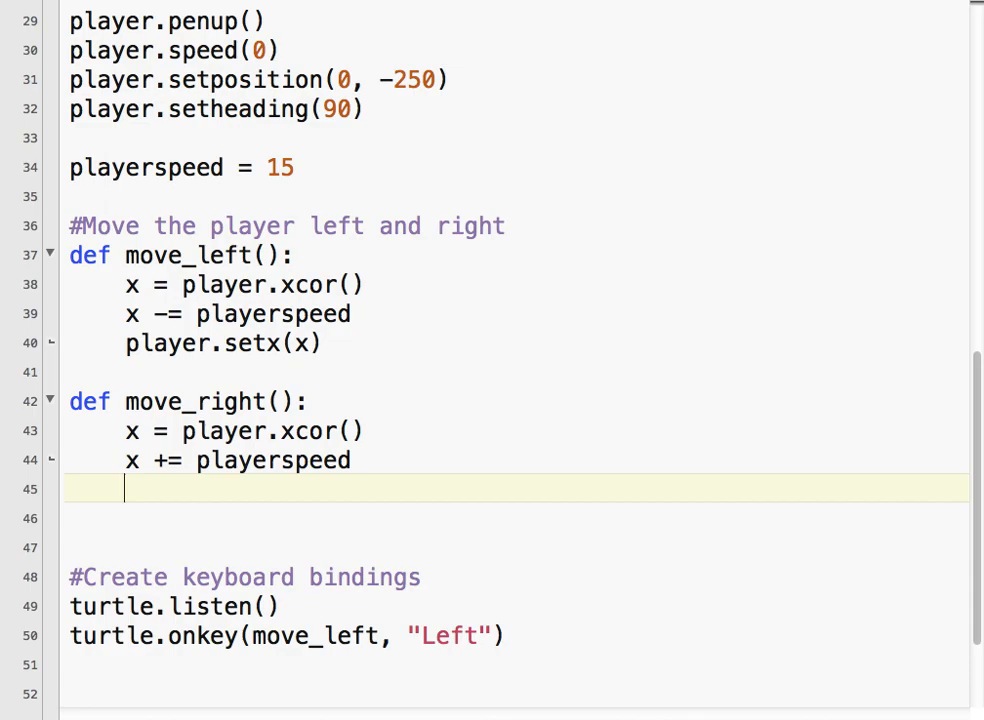
pyautogui.write('player.sex')
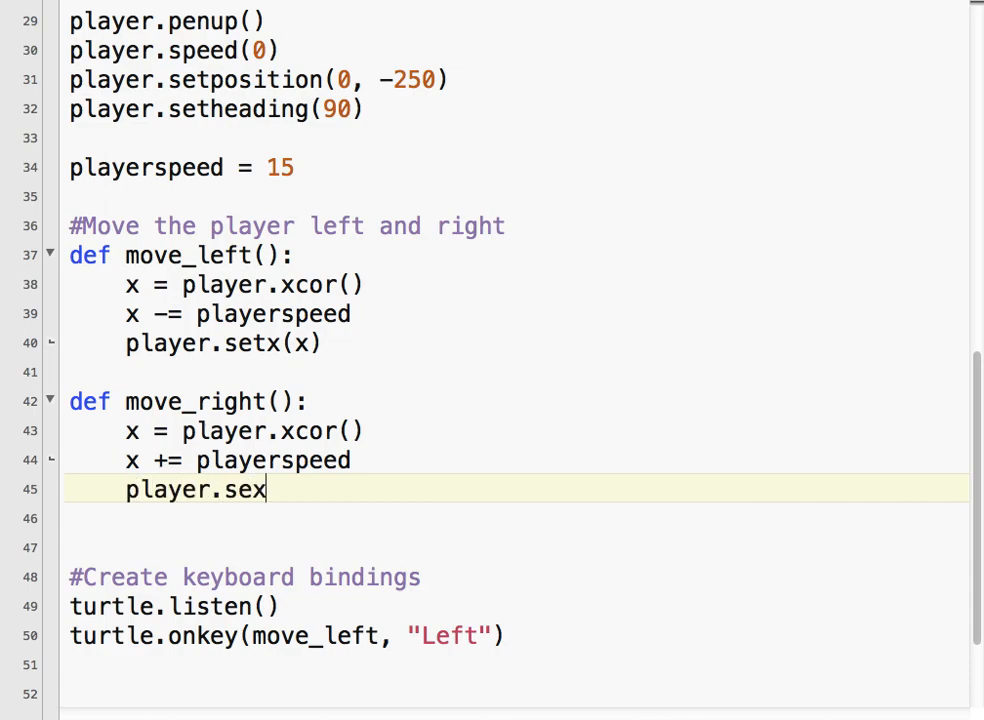
pyautogui.write('tx(')
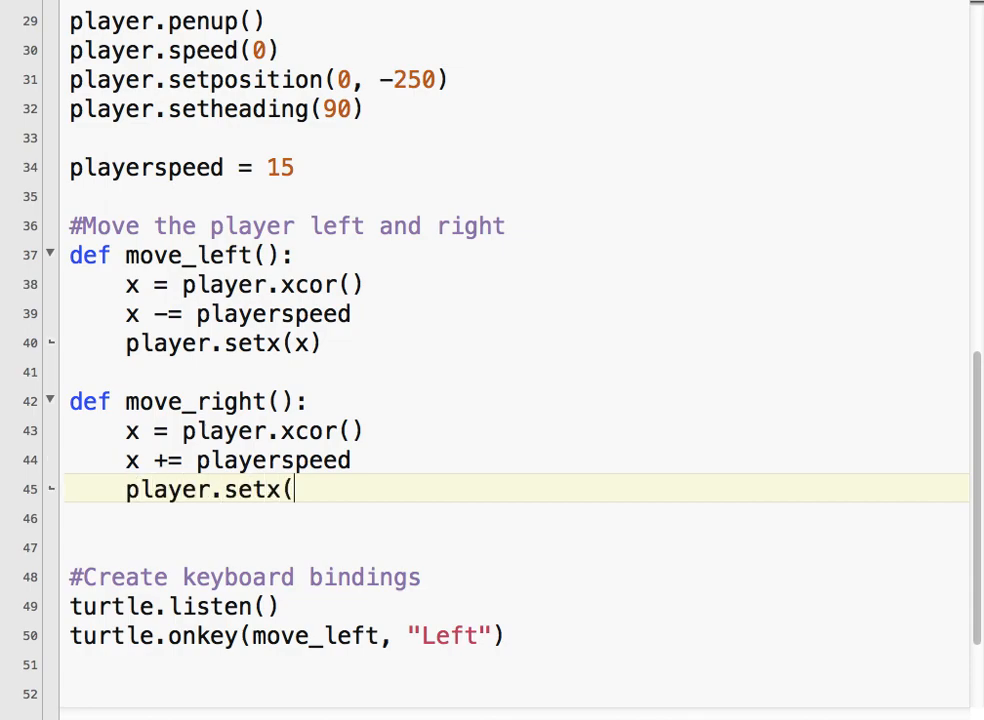
pyautogui.scroll(3)
pyautogui.write('turtle.onkey)')
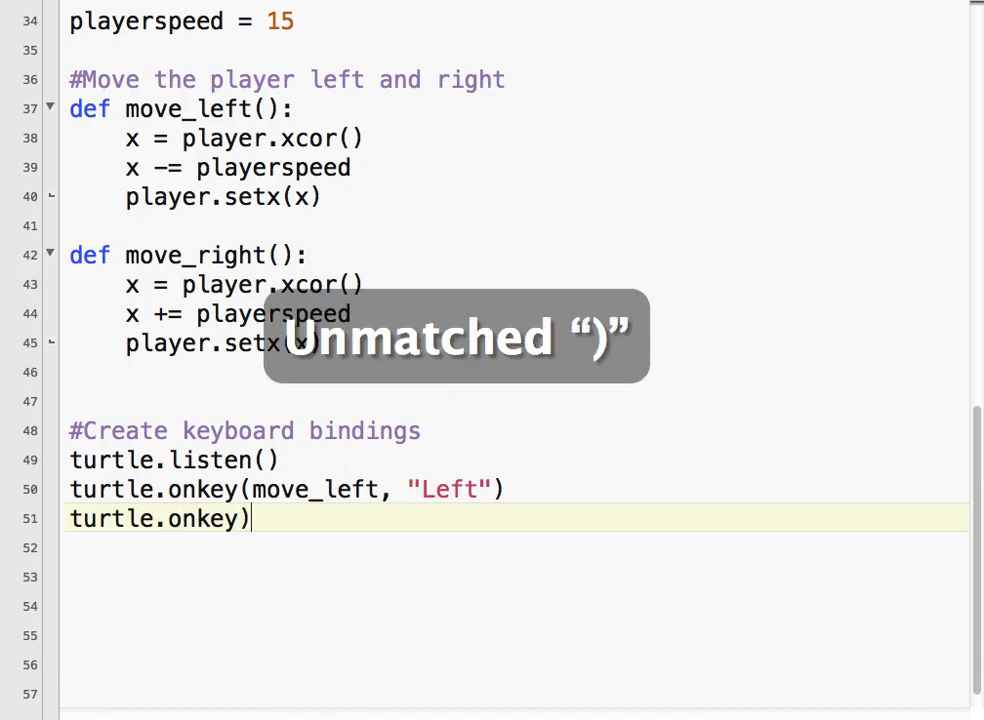
# - Type turtle.onkey(move_right, "Right") beneath the existing Left binding
pyautogui.write('(move_right')
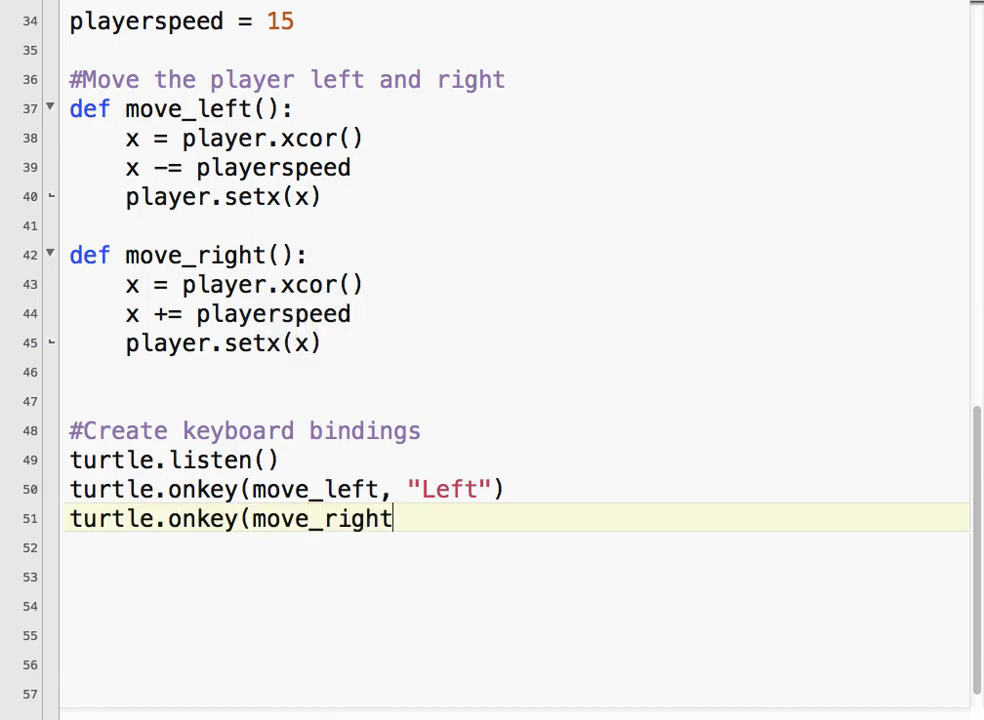
pyautogui.write(', "Right"')
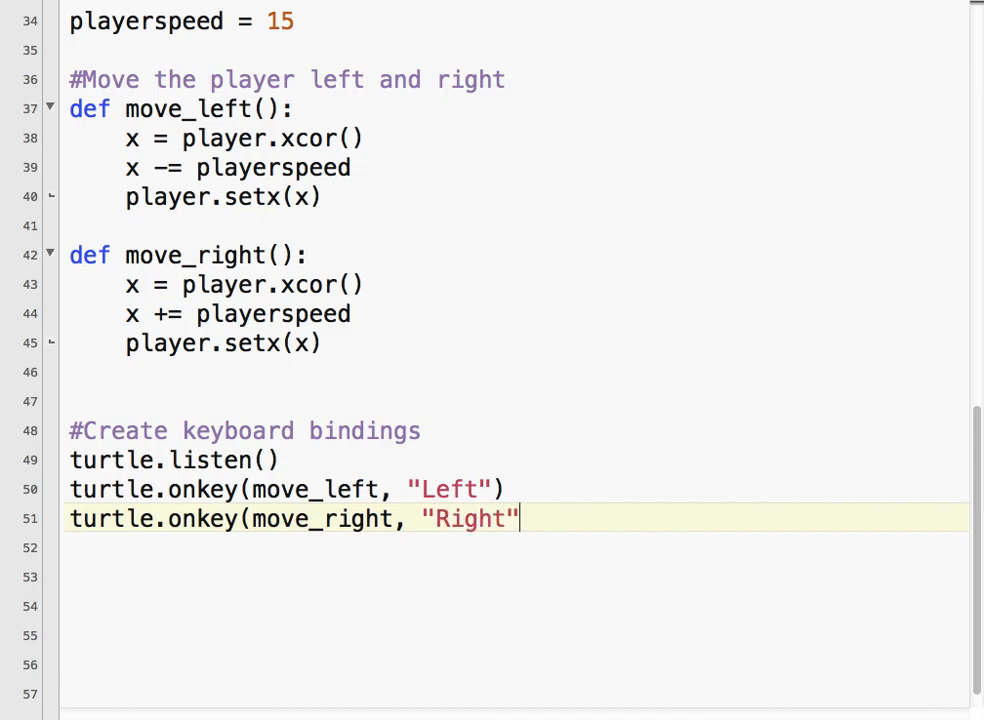
pyautogui.write(')')
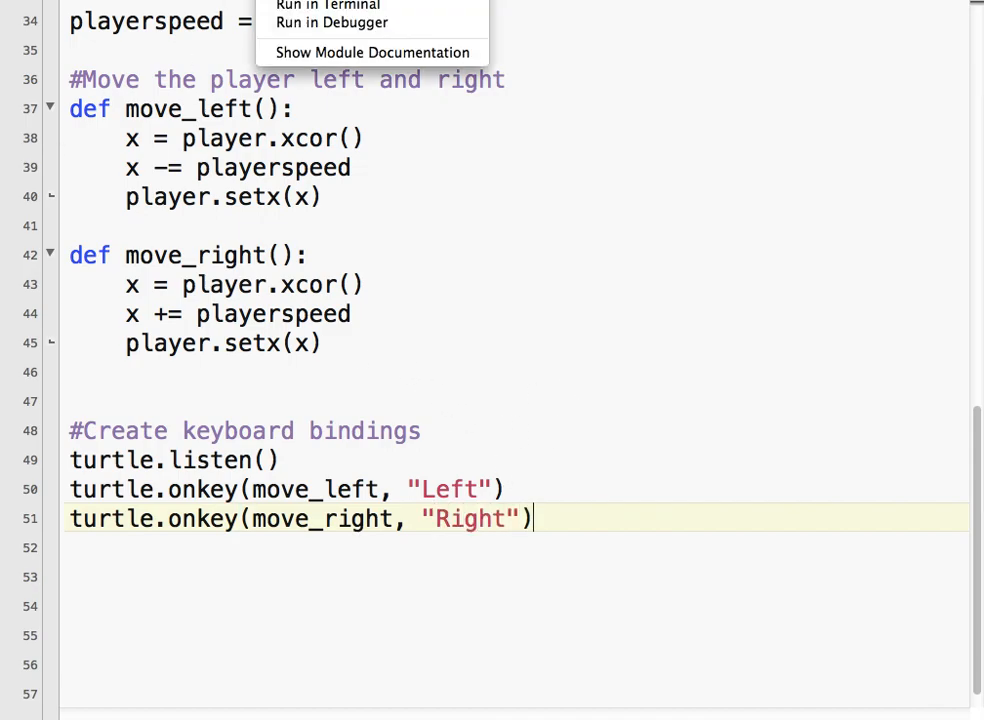
# - Run the script in Terminal and press the Right arrow to test player movement
pyautogui.click(327, 5)
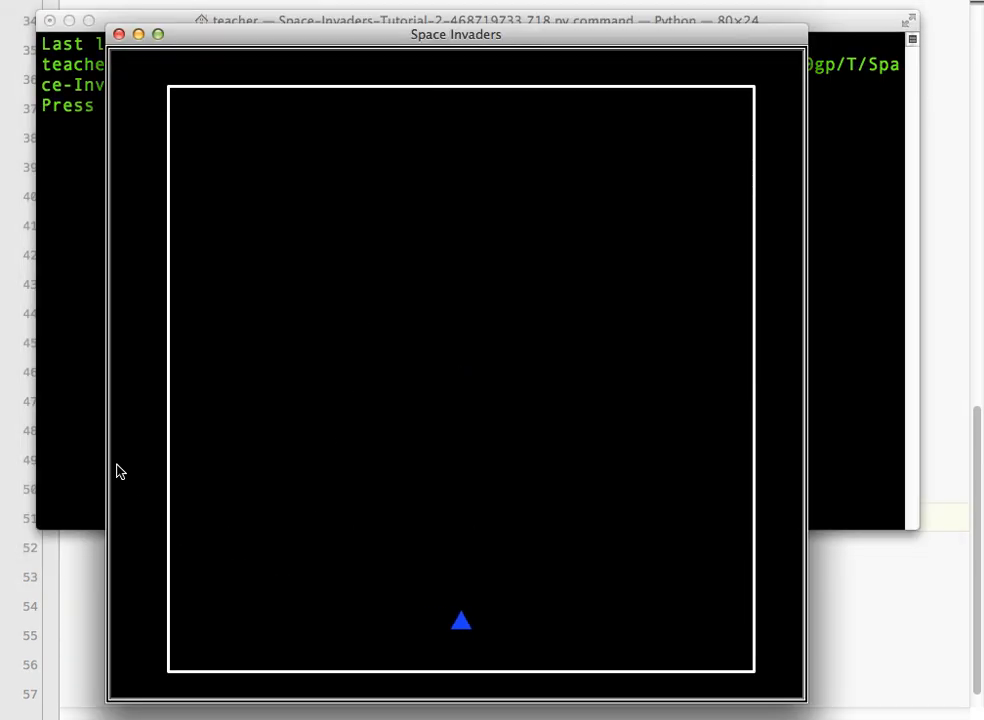
pyautogui.press('right')
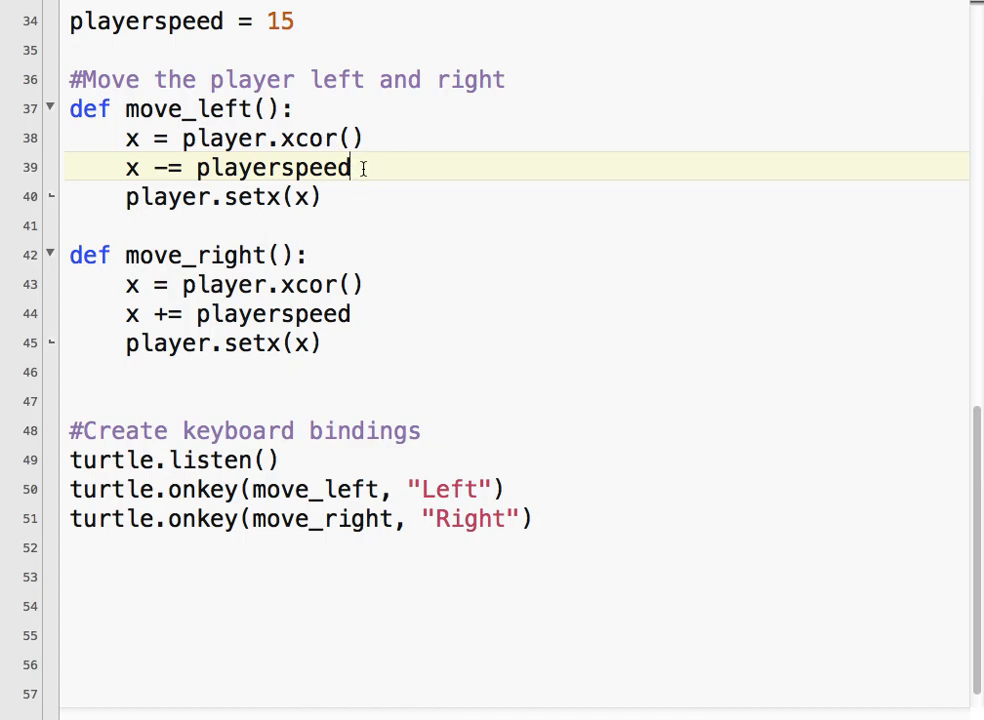
# - Add 'if x < -280:' with 'x = -280' below the playerspeed subtraction in move_left
pyautogui.press('Return')
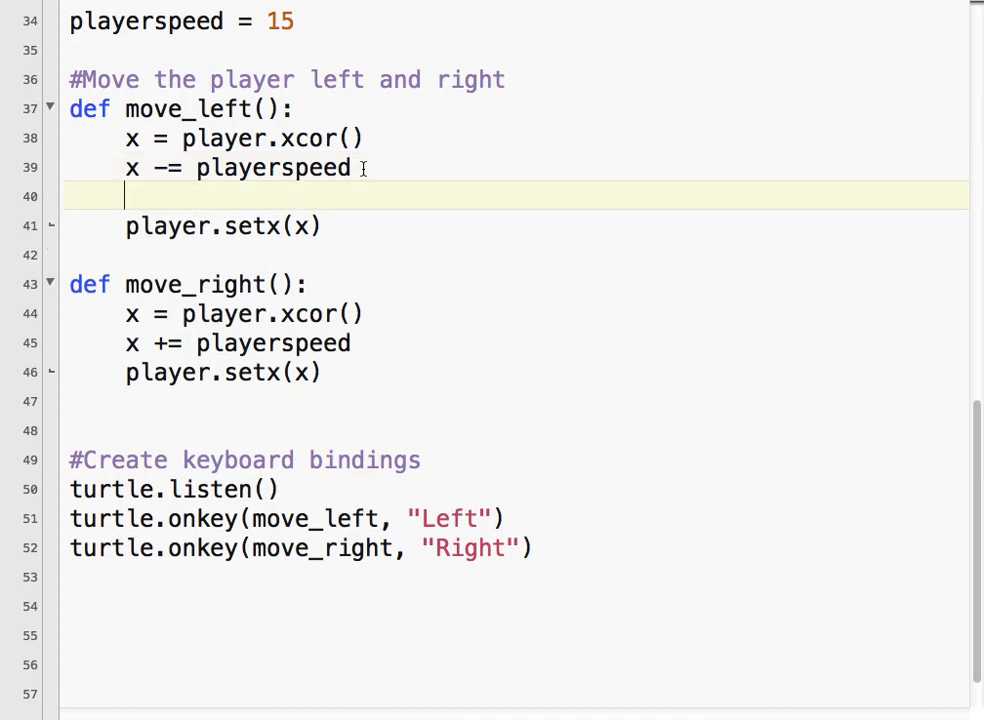
pyautogui.write('if')
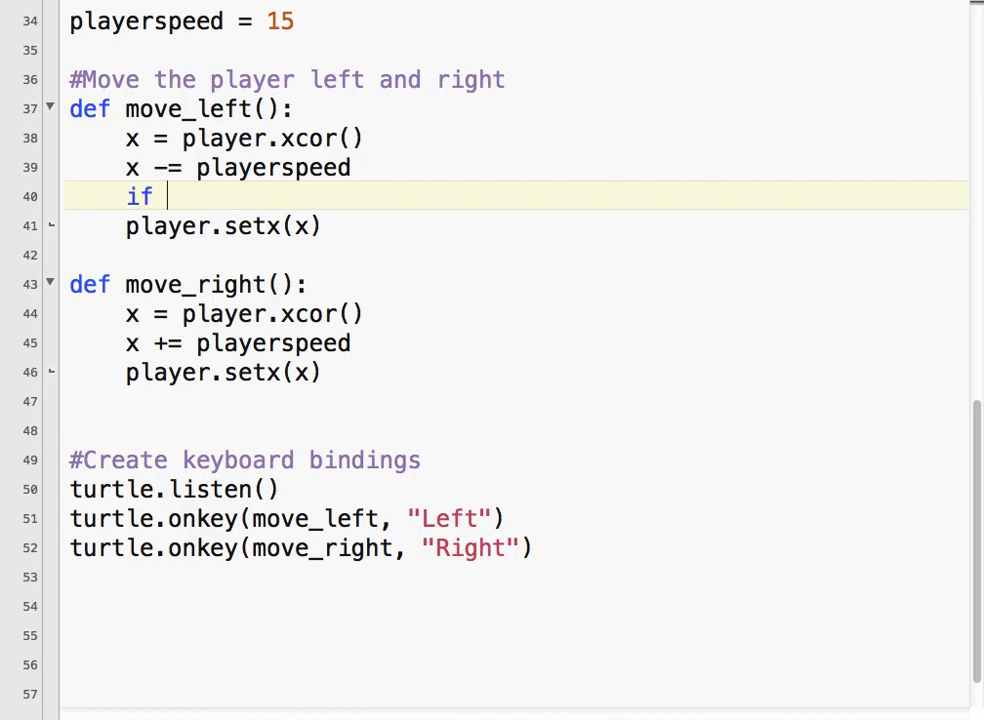
pyautogui.write('x <')
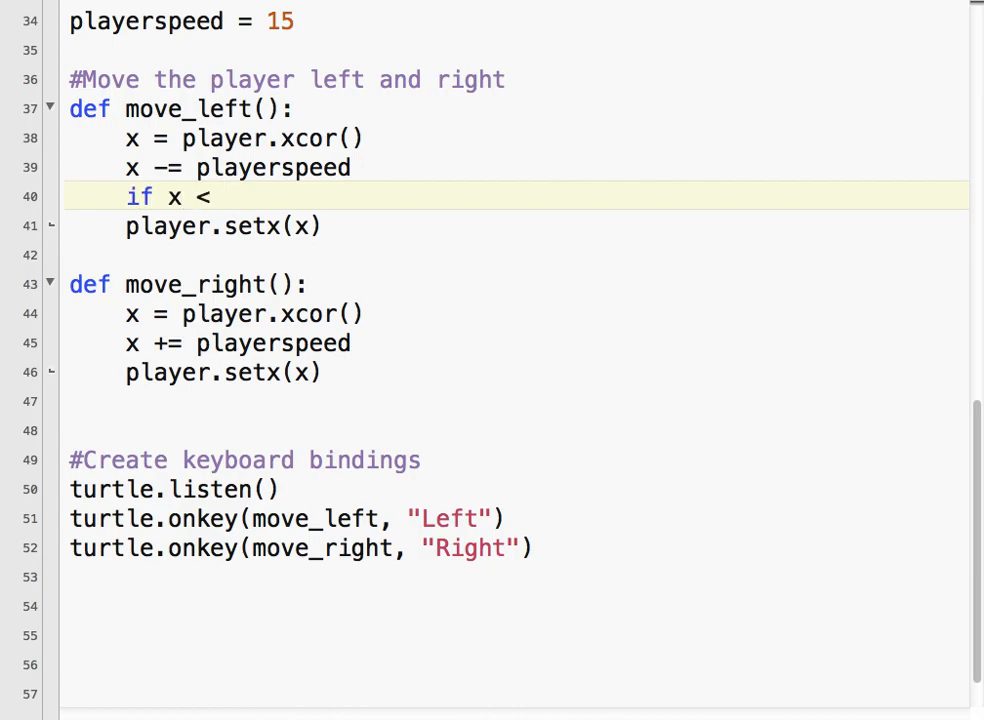
pyautogui.write('-28')
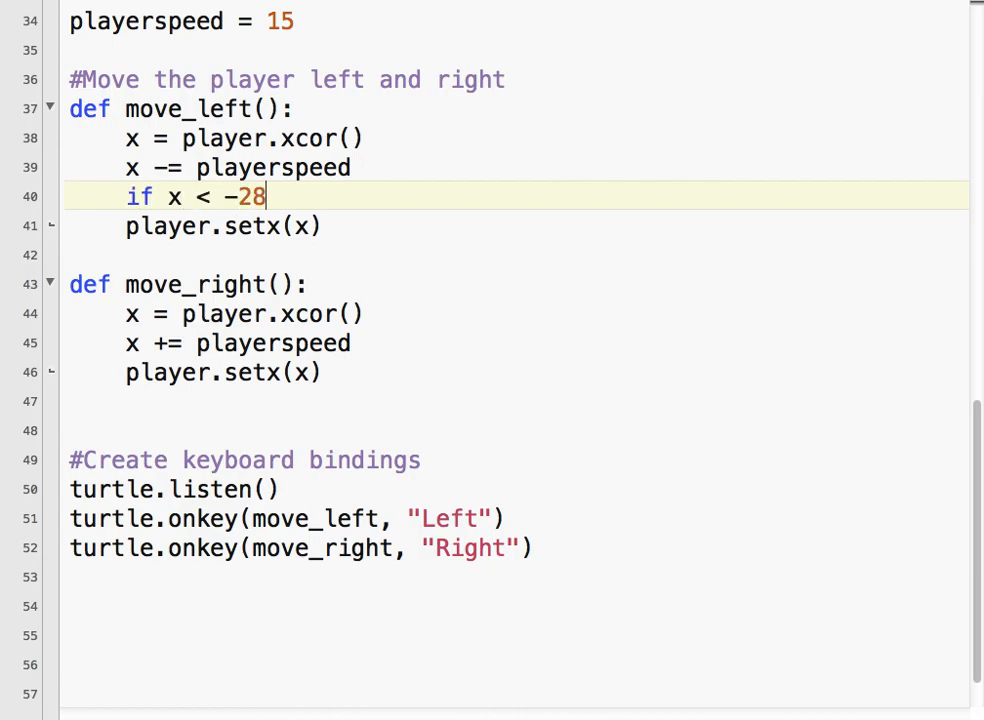
pyautogui.write('0:')
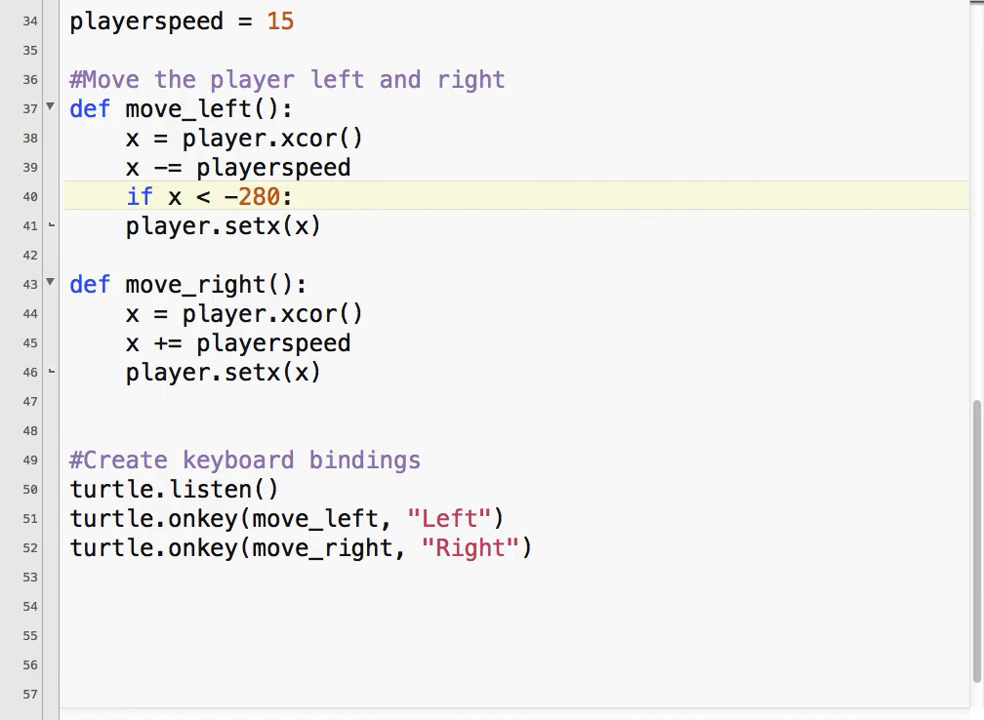
pyautogui.write('x')
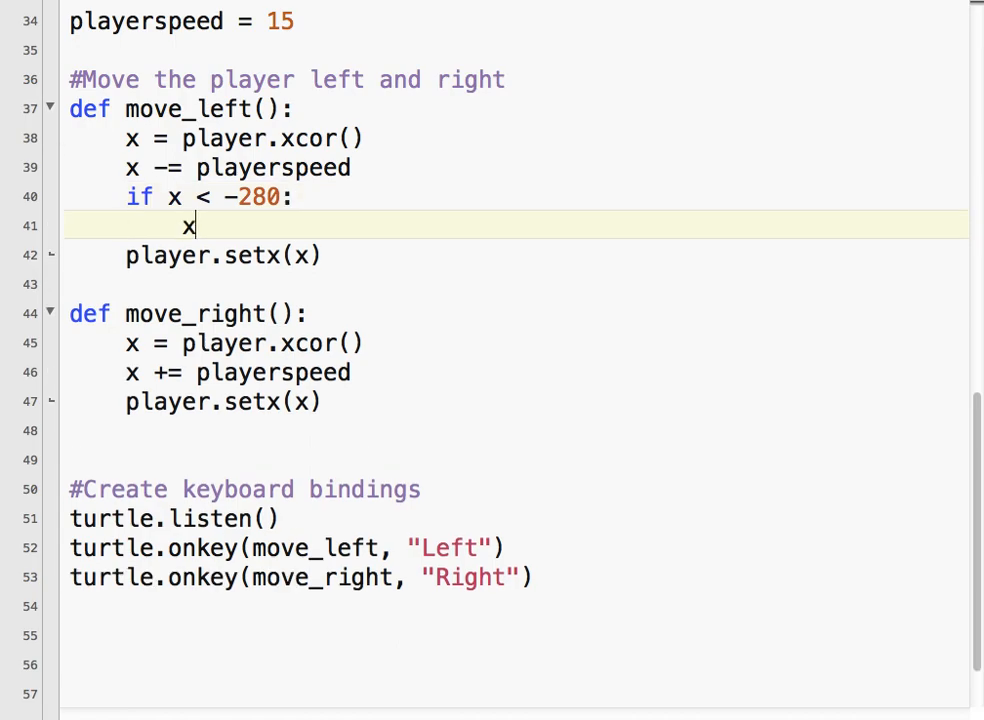
pyautogui.write('= -')
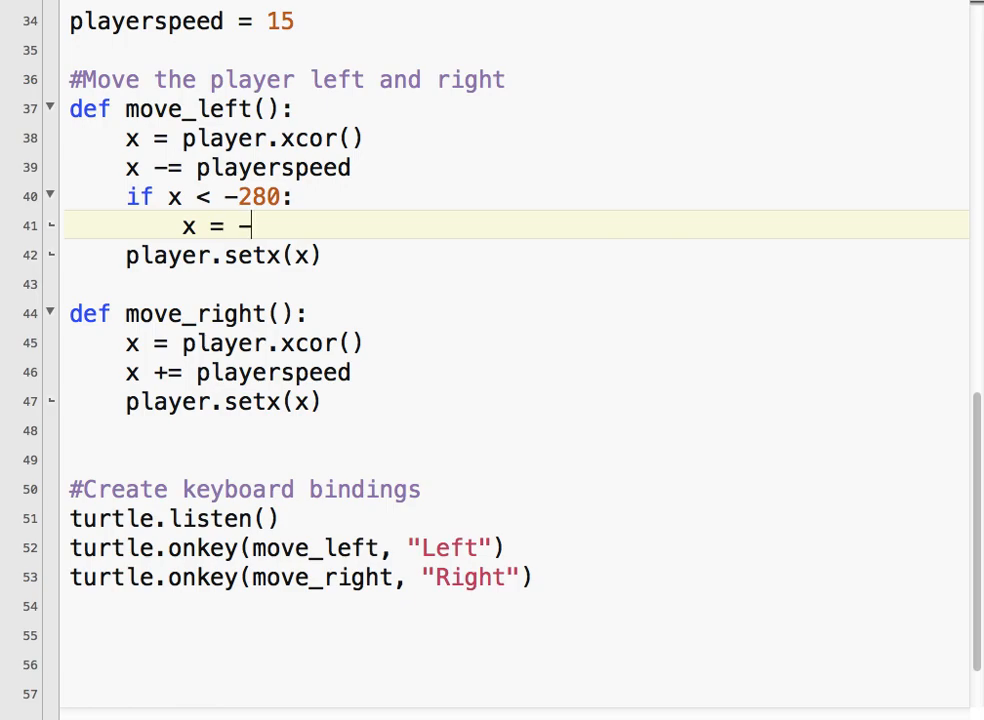
pyautogui.write('280')
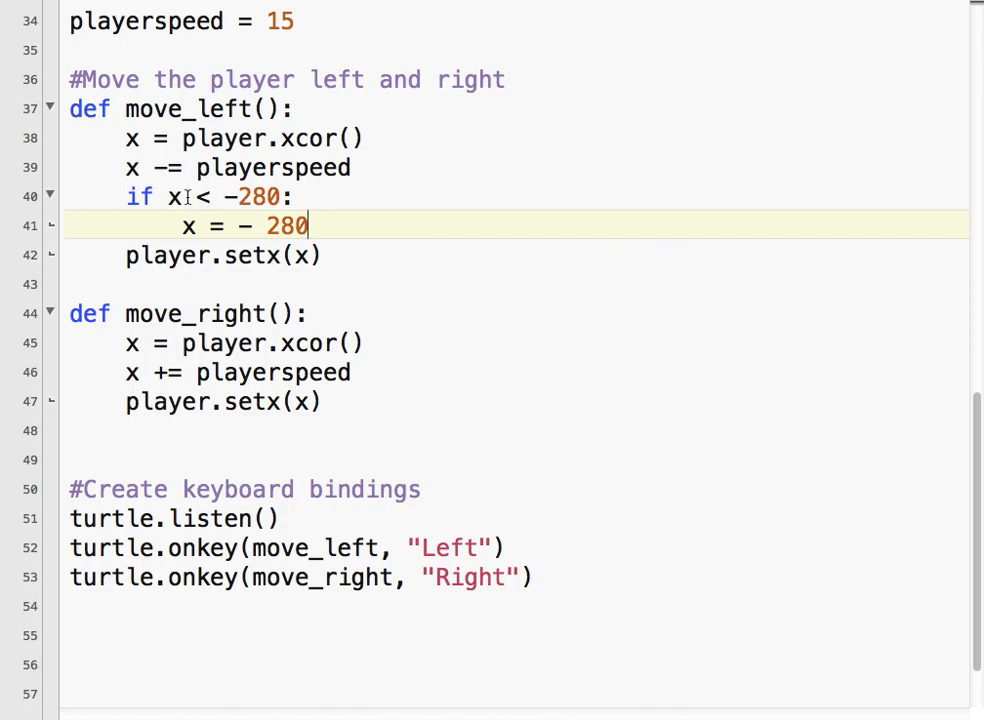
pyautogui.moveTo(419, 252)
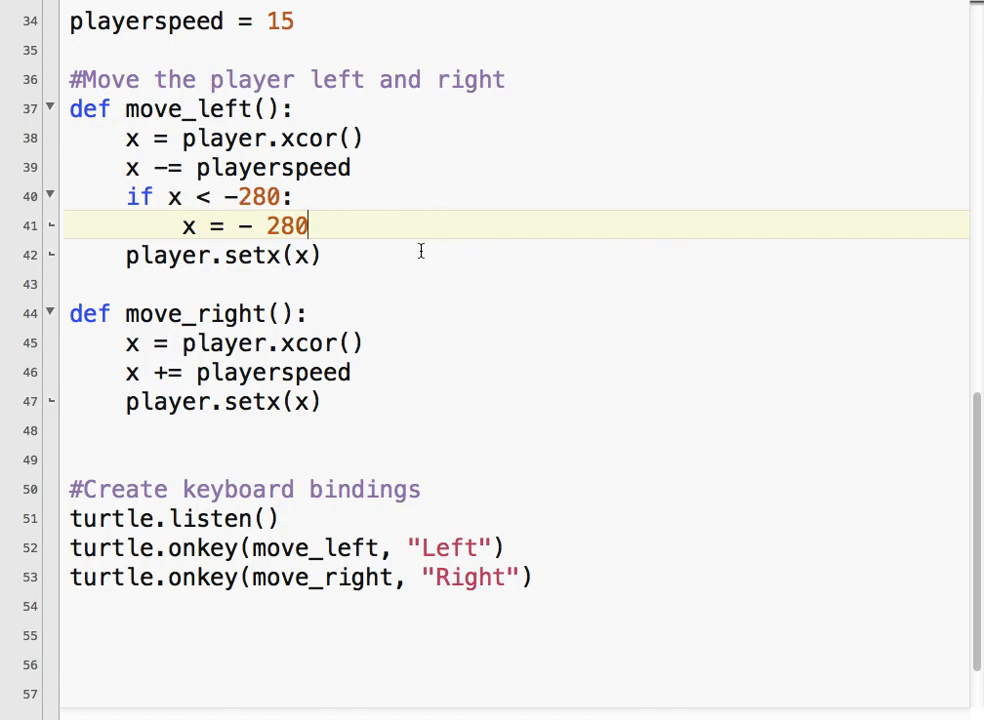
pyautogui.moveTo(500, 253)
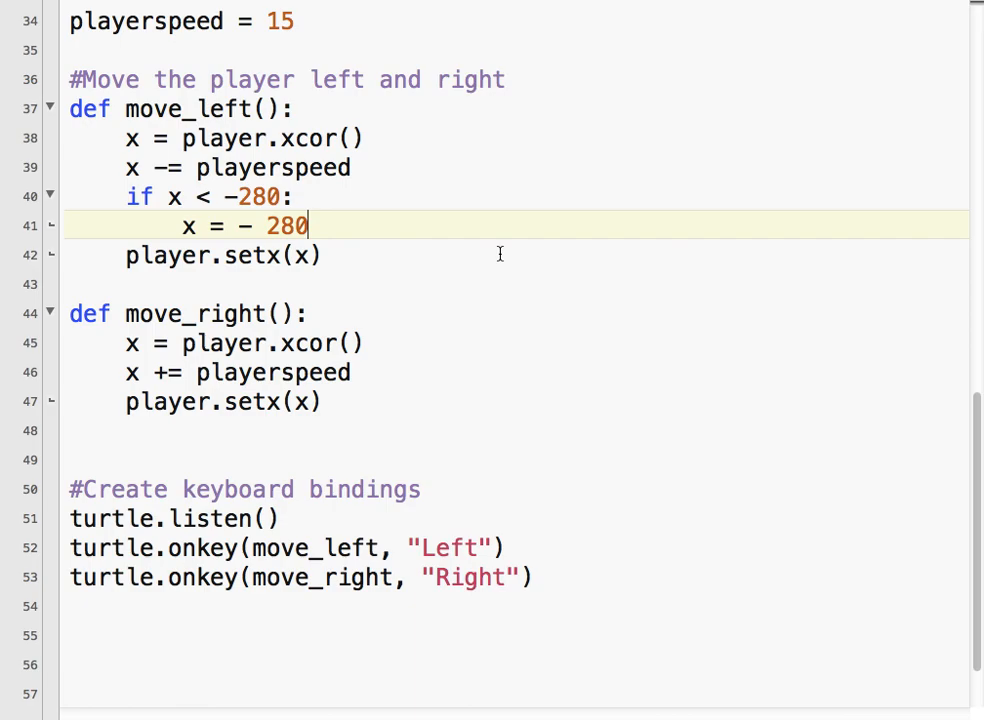
pyautogui.moveTo(210, 372)
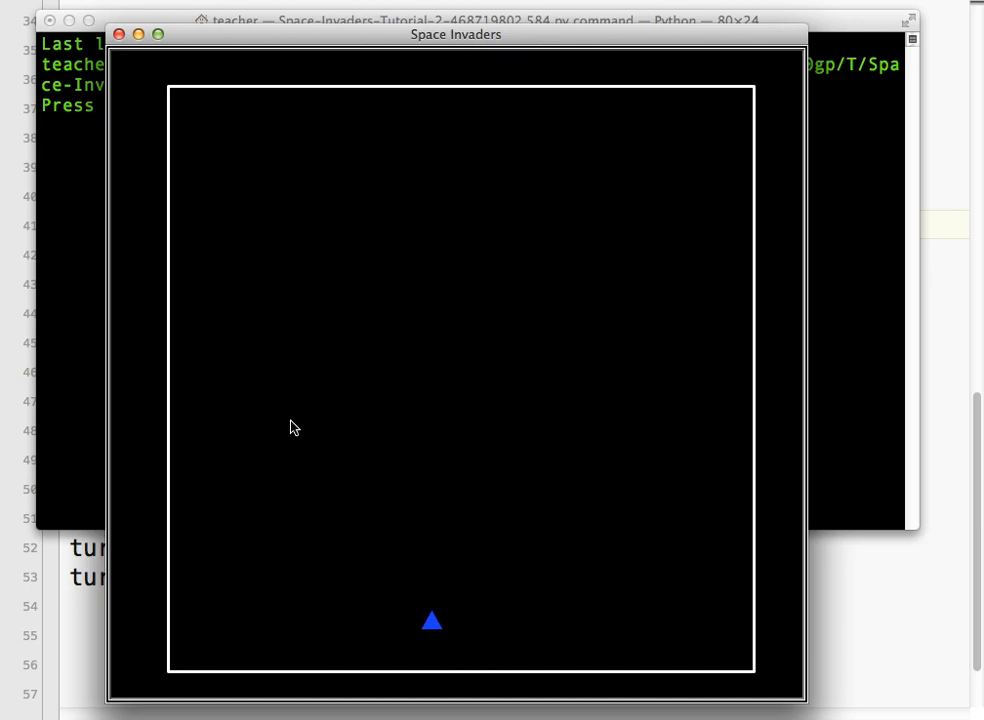
# - Drive the blue triangle left with the arrow keys until it stops at the left border
pyautogui.press('Left')
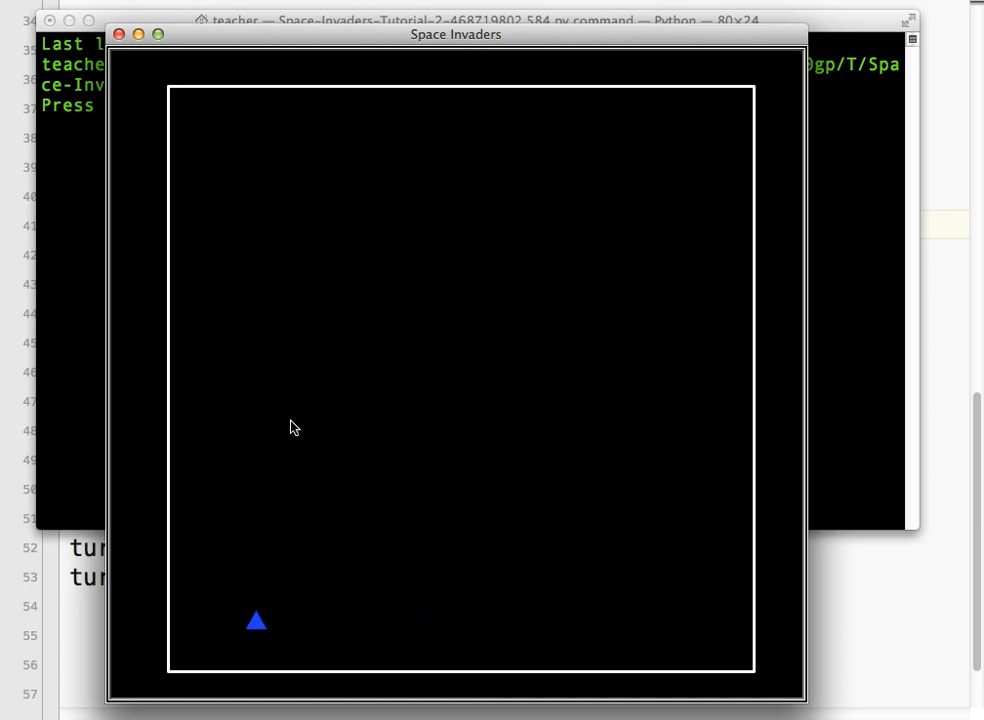
pyautogui.press('Left')
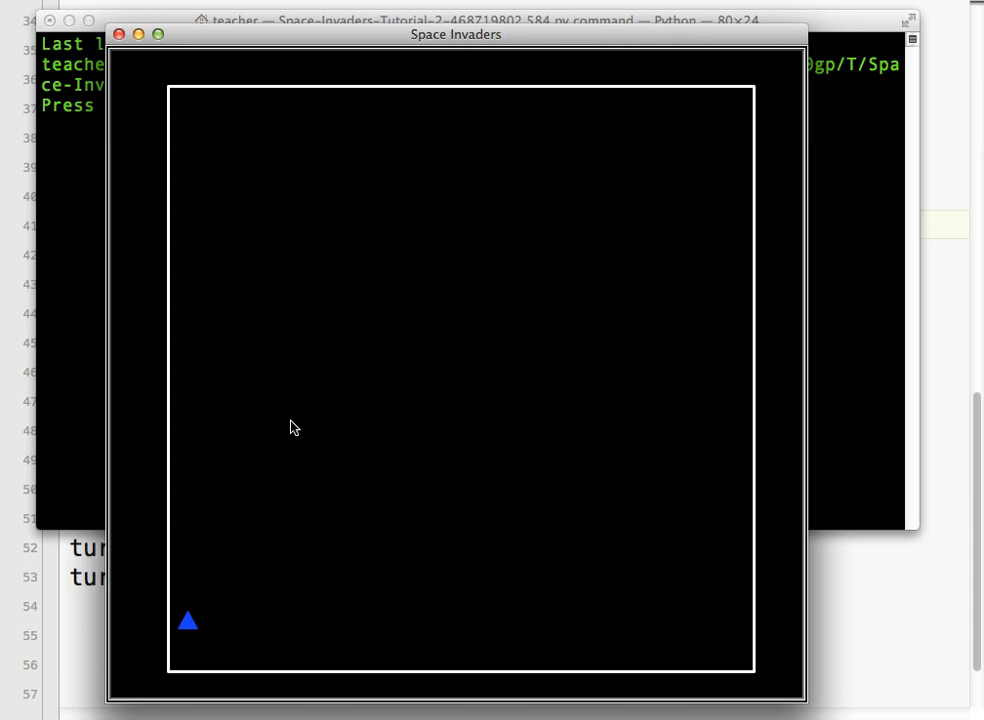
pyautogui.press('right')
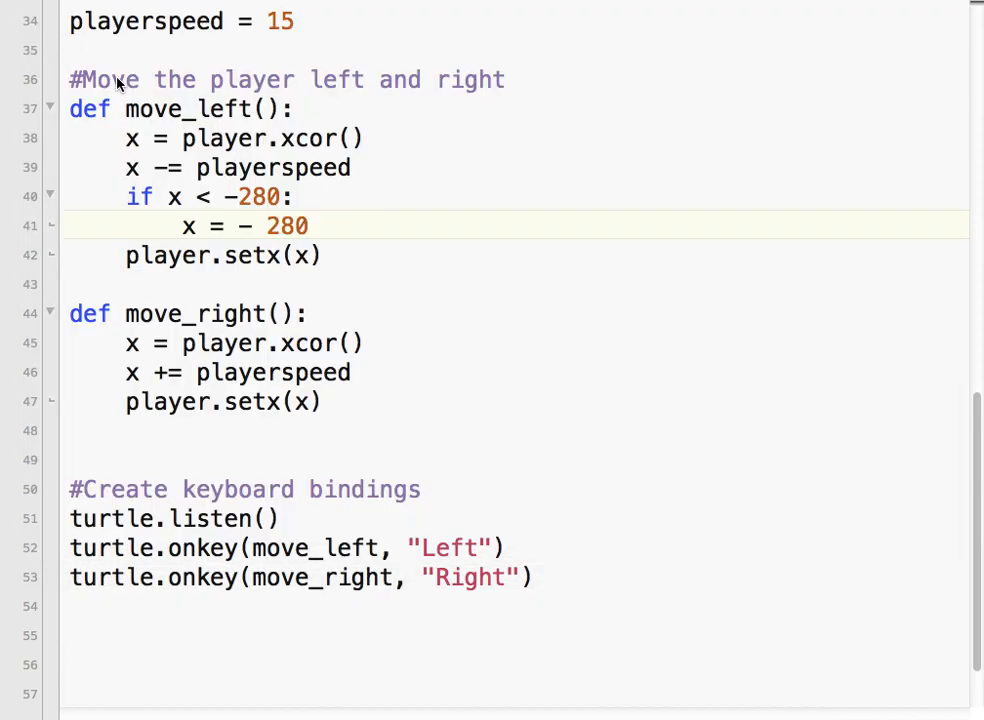
pyautogui.moveTo(369, 388)
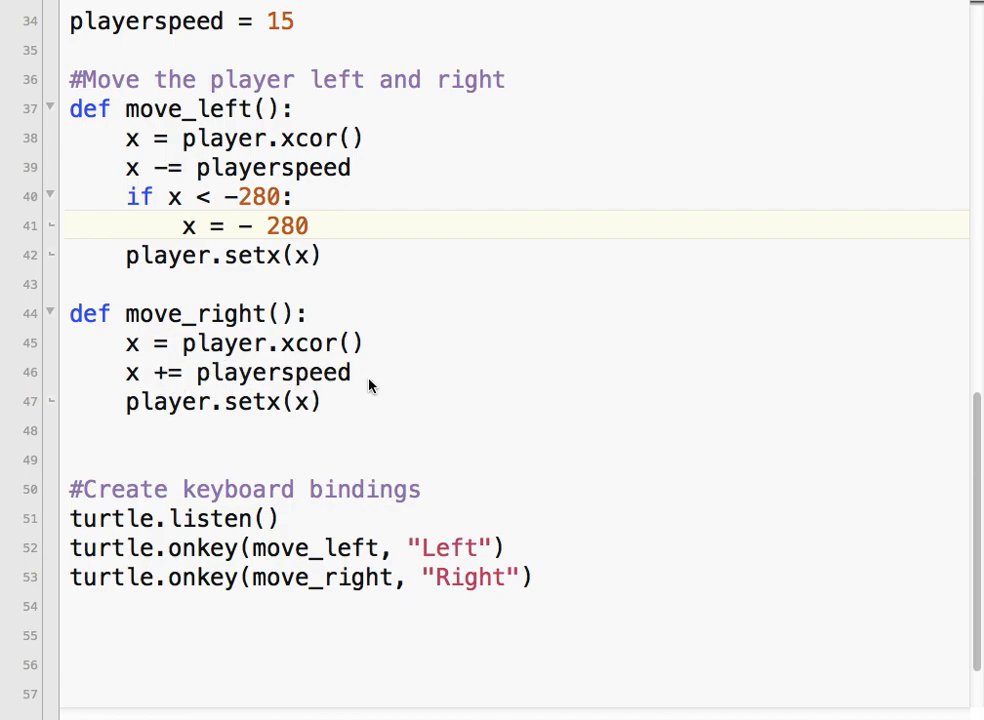
# - Add 'if x > 280:' with 'x = 280' to move_right and run it in Terminal
pyautogui.click(366, 372)
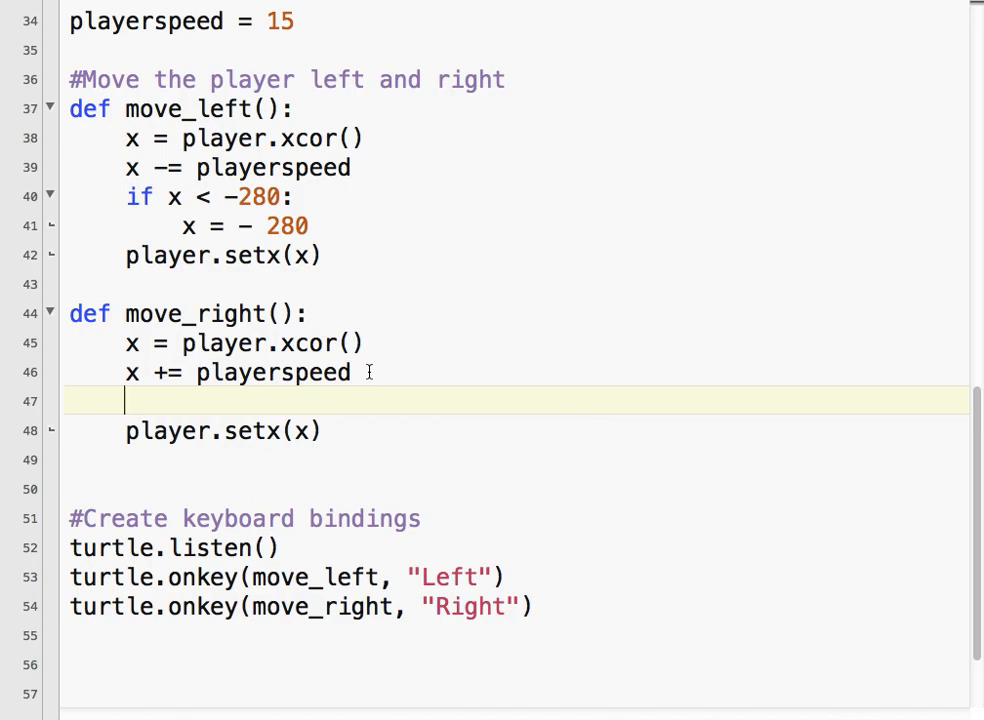
pyautogui.write('if x')
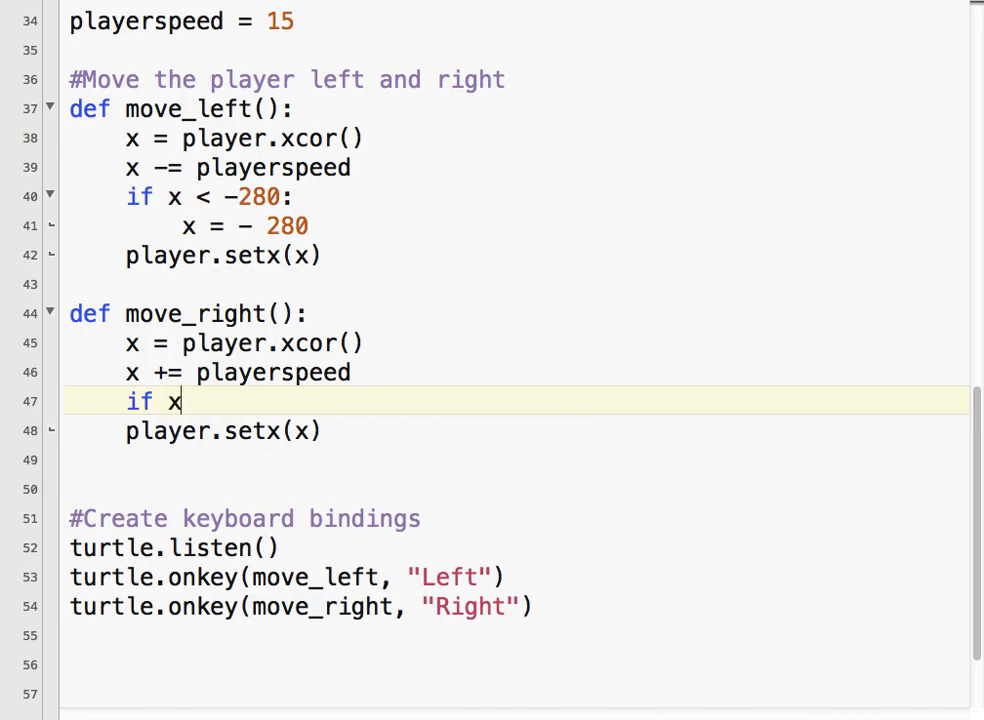
pyautogui.write('> 280:')
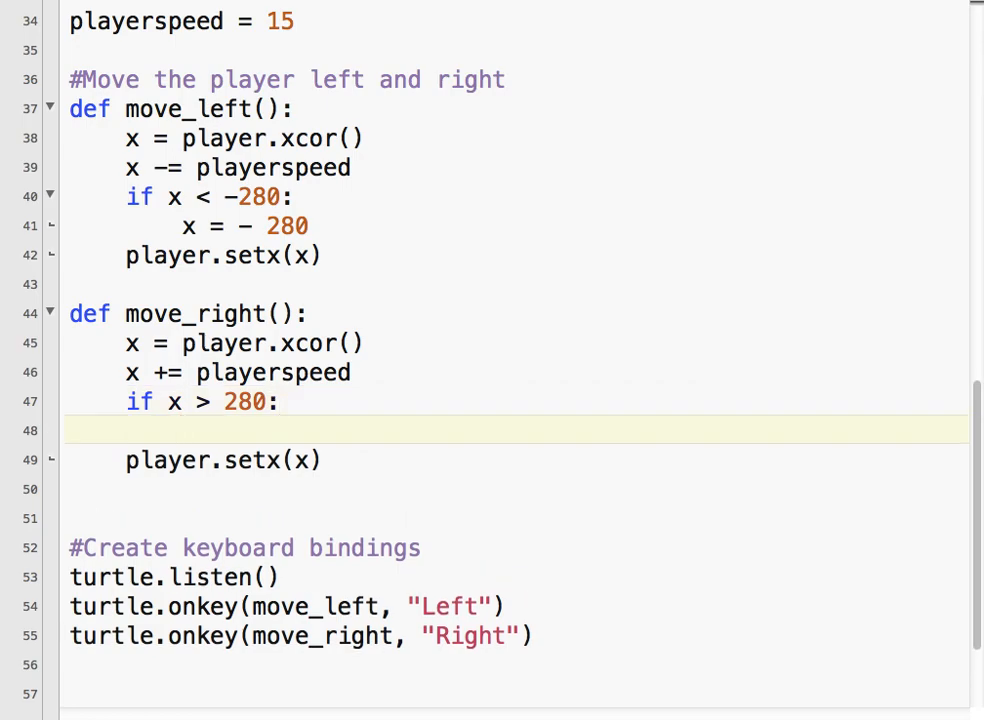
pyautogui.write('x = 280')
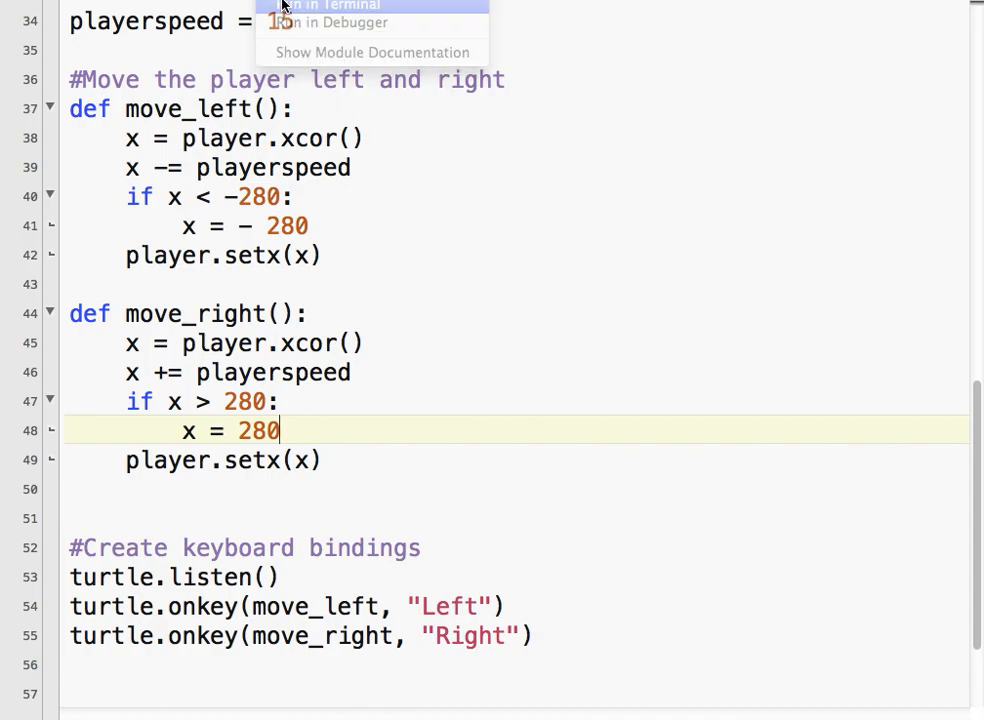
pyautogui.click(323, 5)
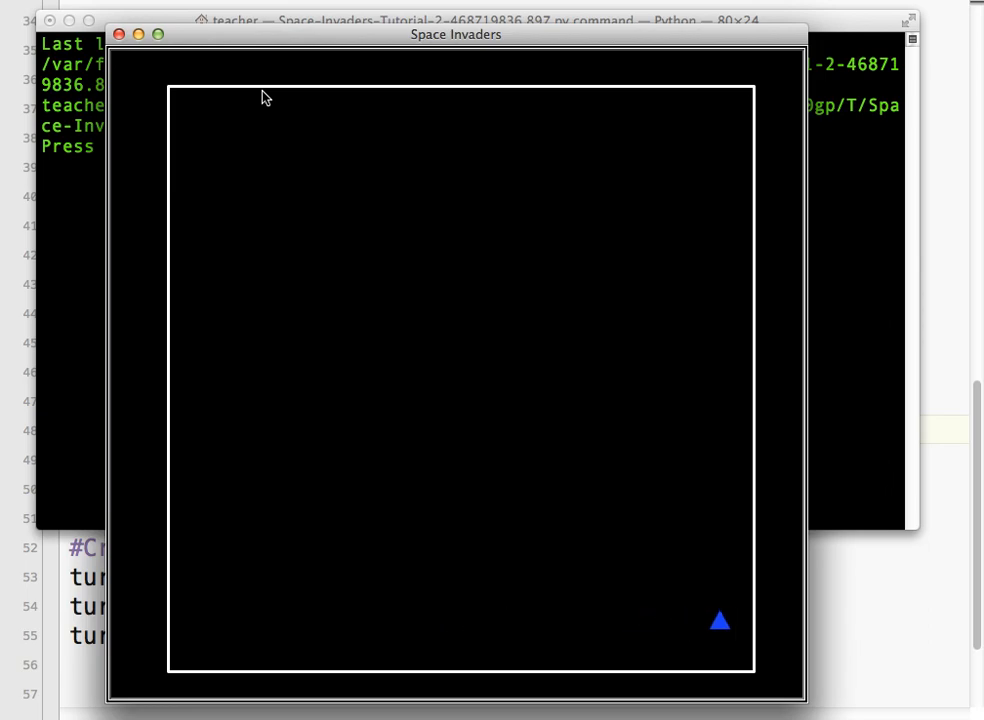
# - Push the triangle against the right border, then move it back toward the centre
pyautogui.press('Left')
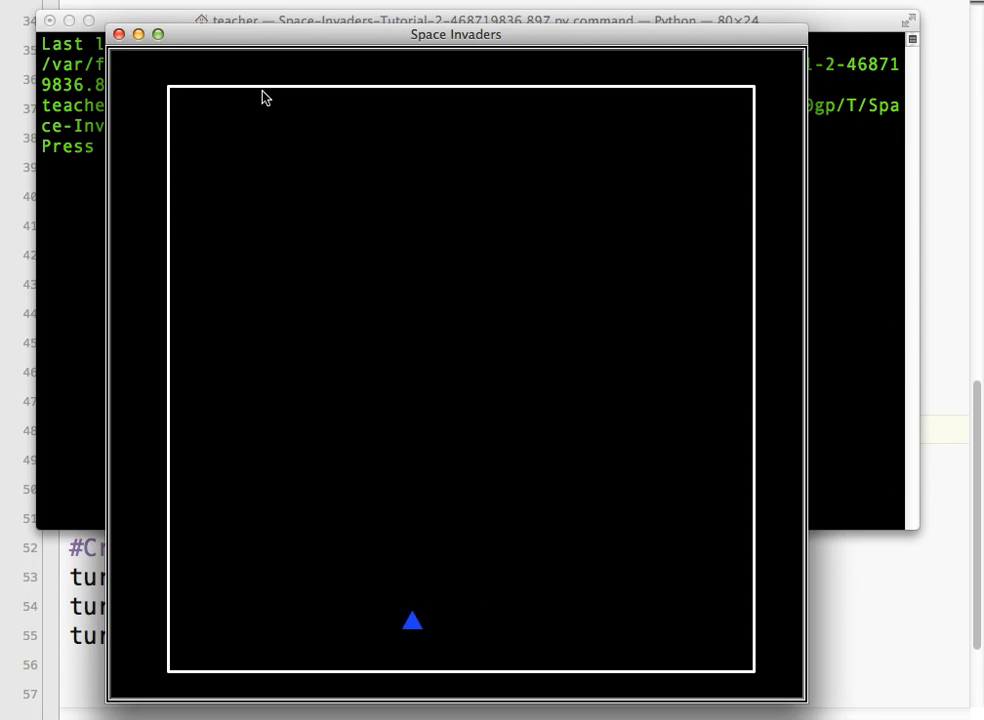
pyautogui.press('Left')
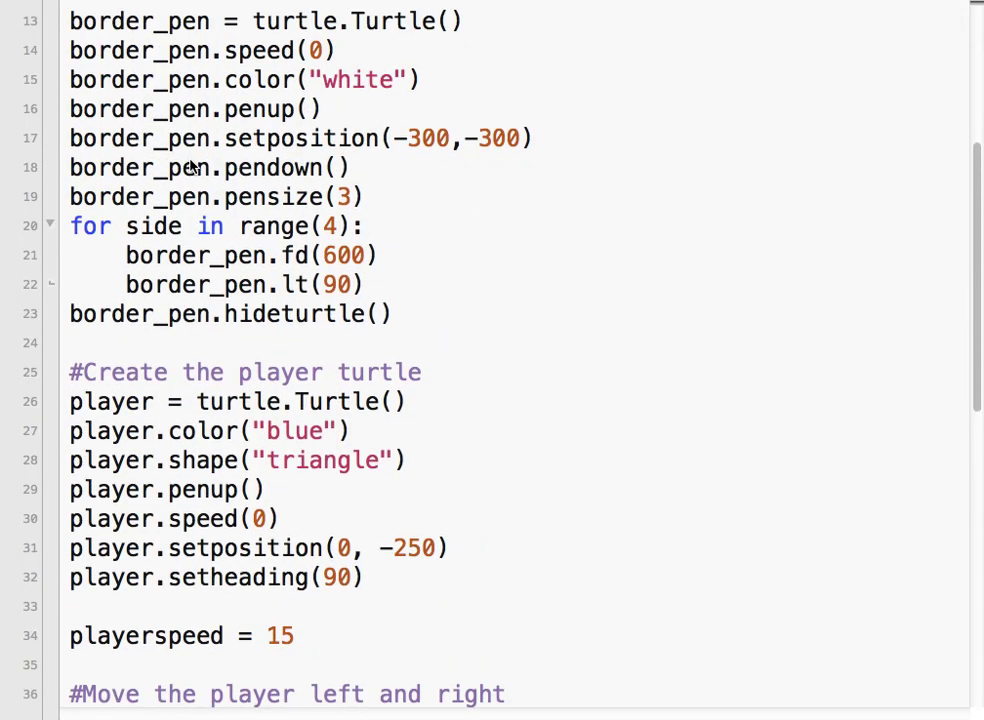
pyautogui.scroll(-3)
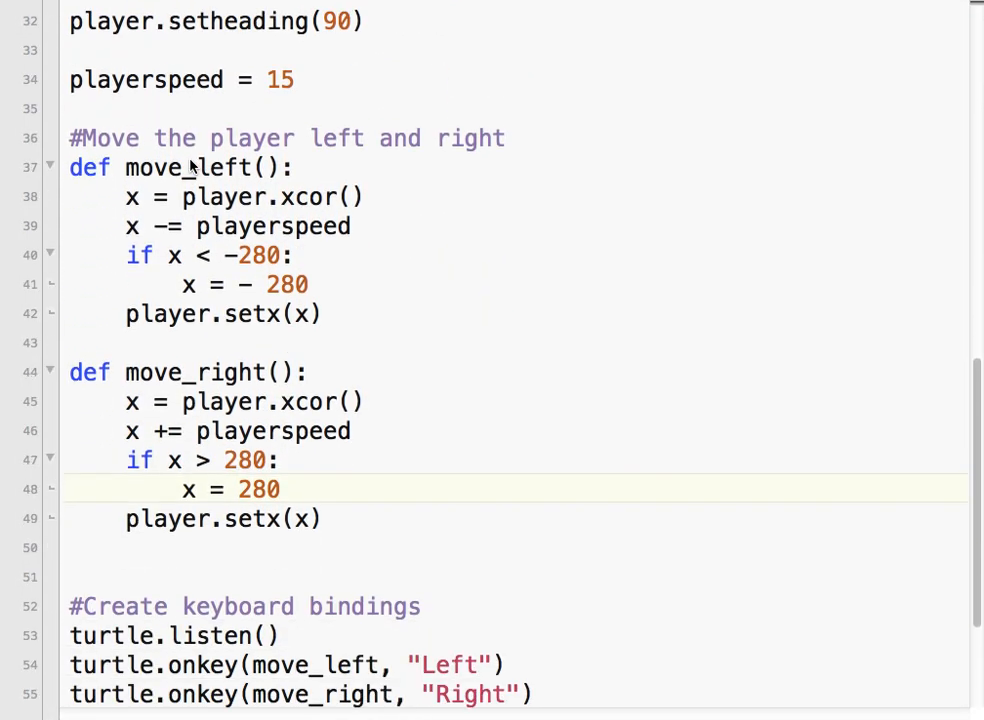
pyautogui.scroll(3)
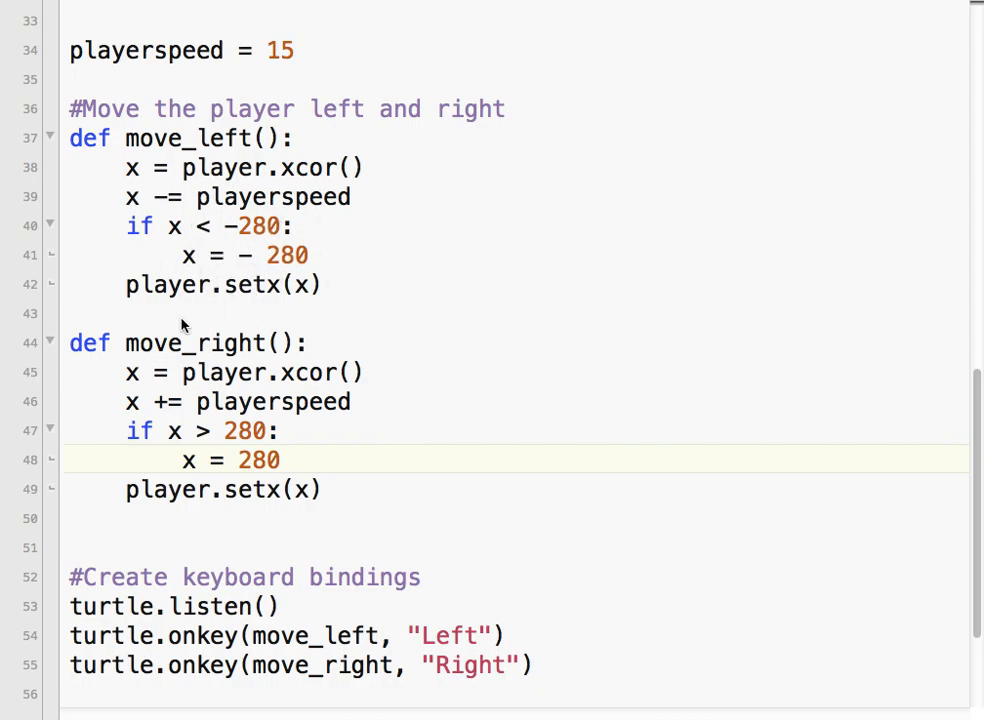
pyautogui.scroll(-3)
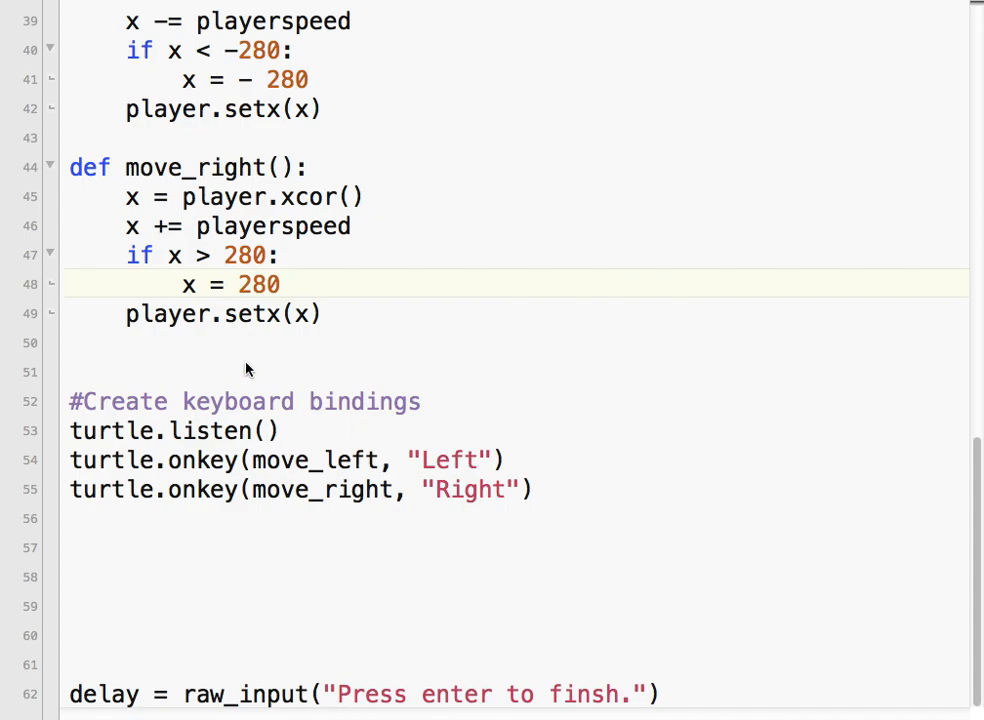
pyautogui.moveTo(427, 511)
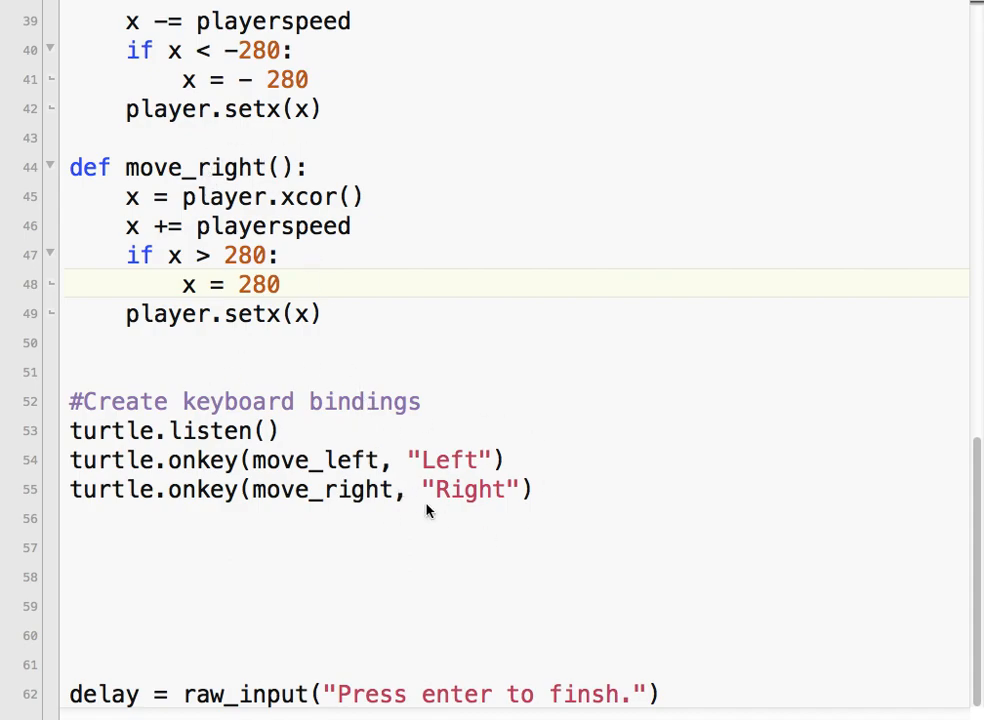
pyautogui.scroll(3)
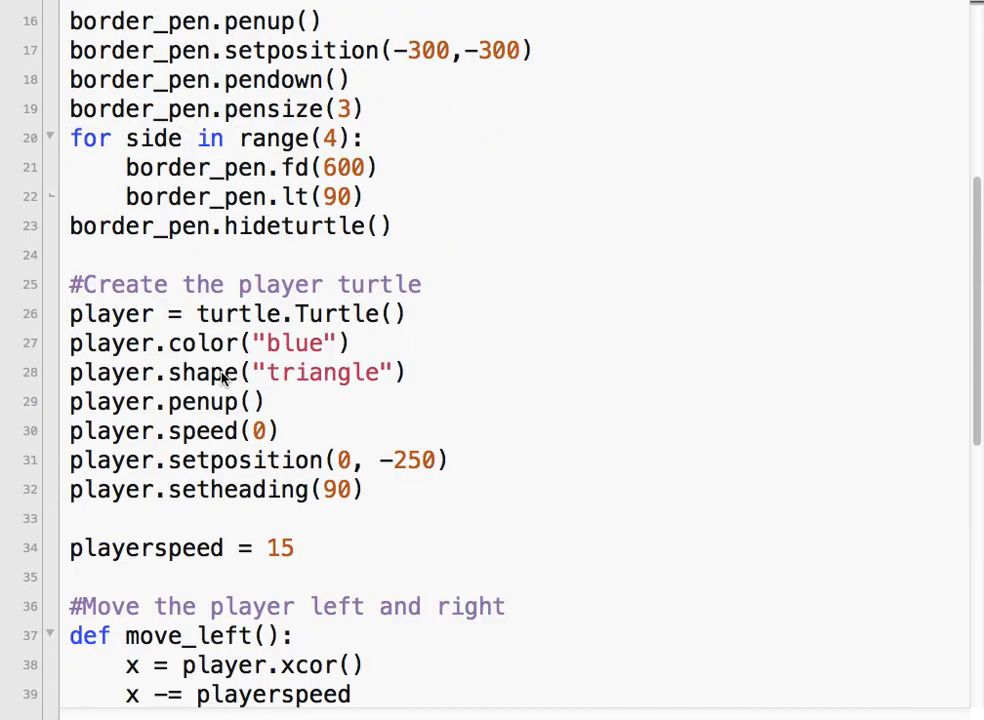
pyautogui.scroll(3)
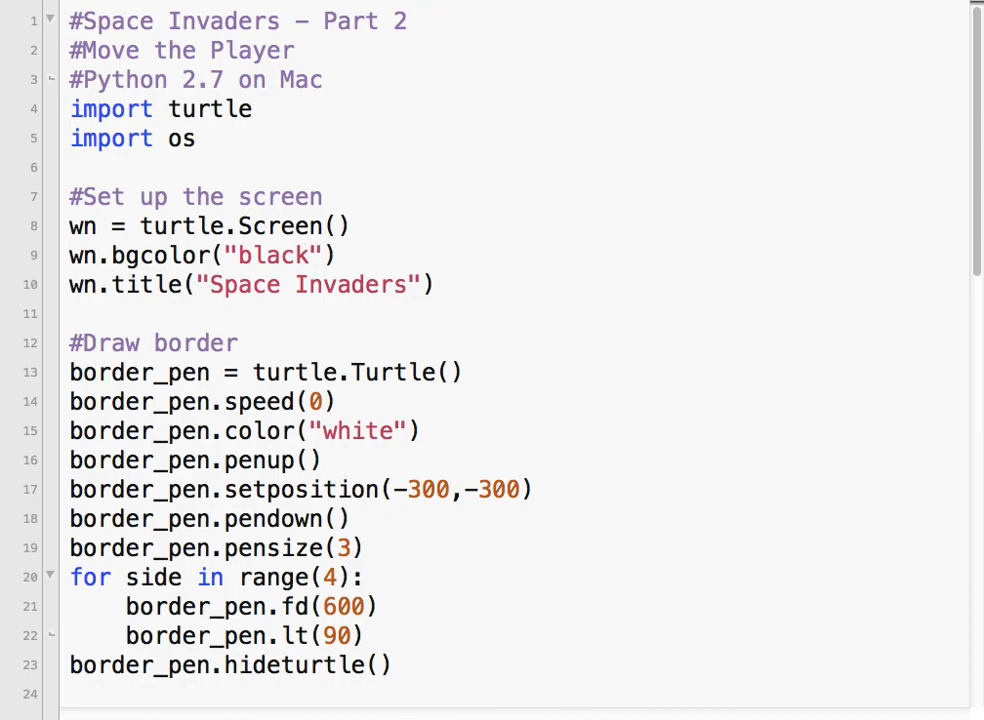